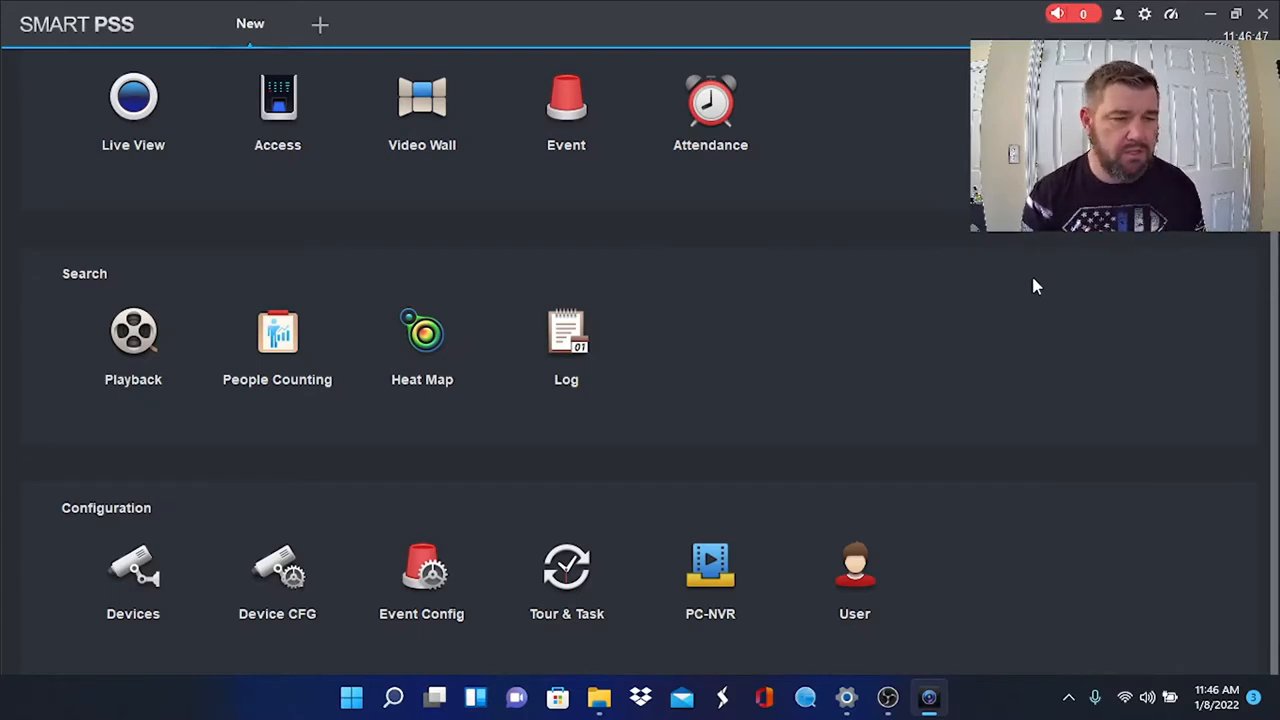
{"action": "mouse_move", "coordinate": [858, 273]}
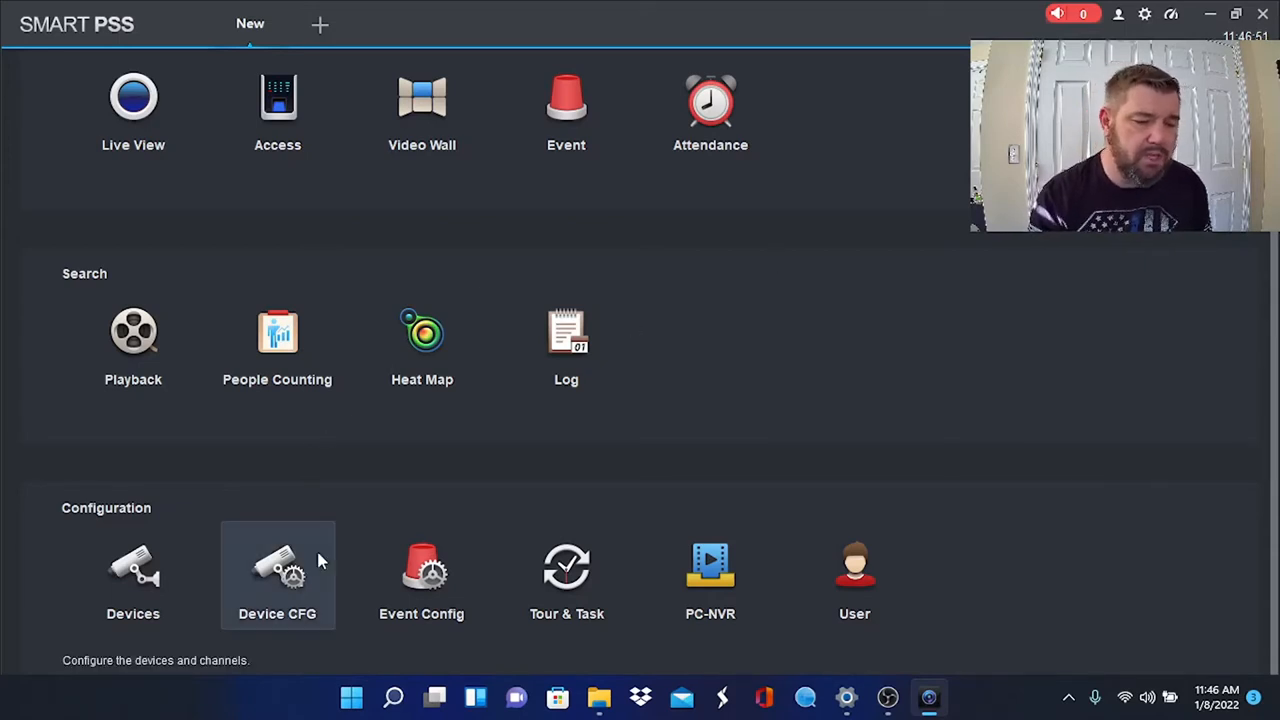
{"action": "mouse_move", "coordinate": [840, 453]}
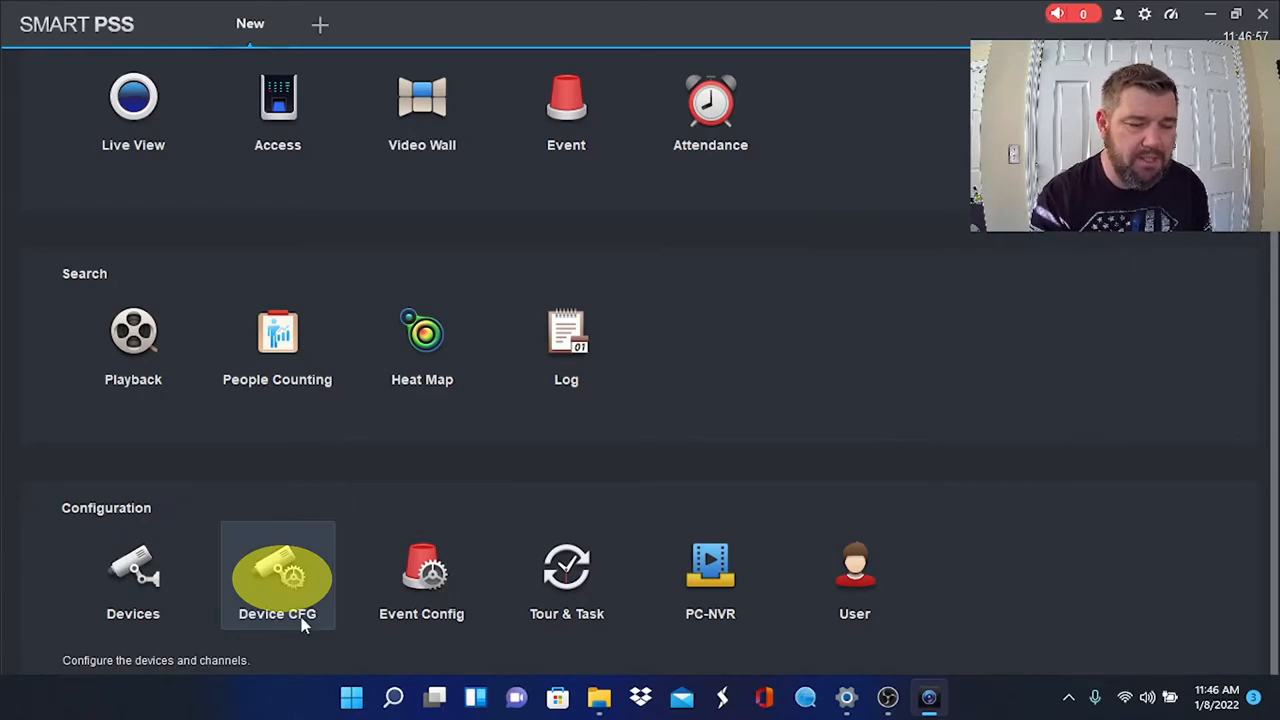
- Open Device CFG and select the recorder Meredith (R2-16CHNVR4T) in the device tree
{"action": "left_click", "coordinate": [277, 575]}
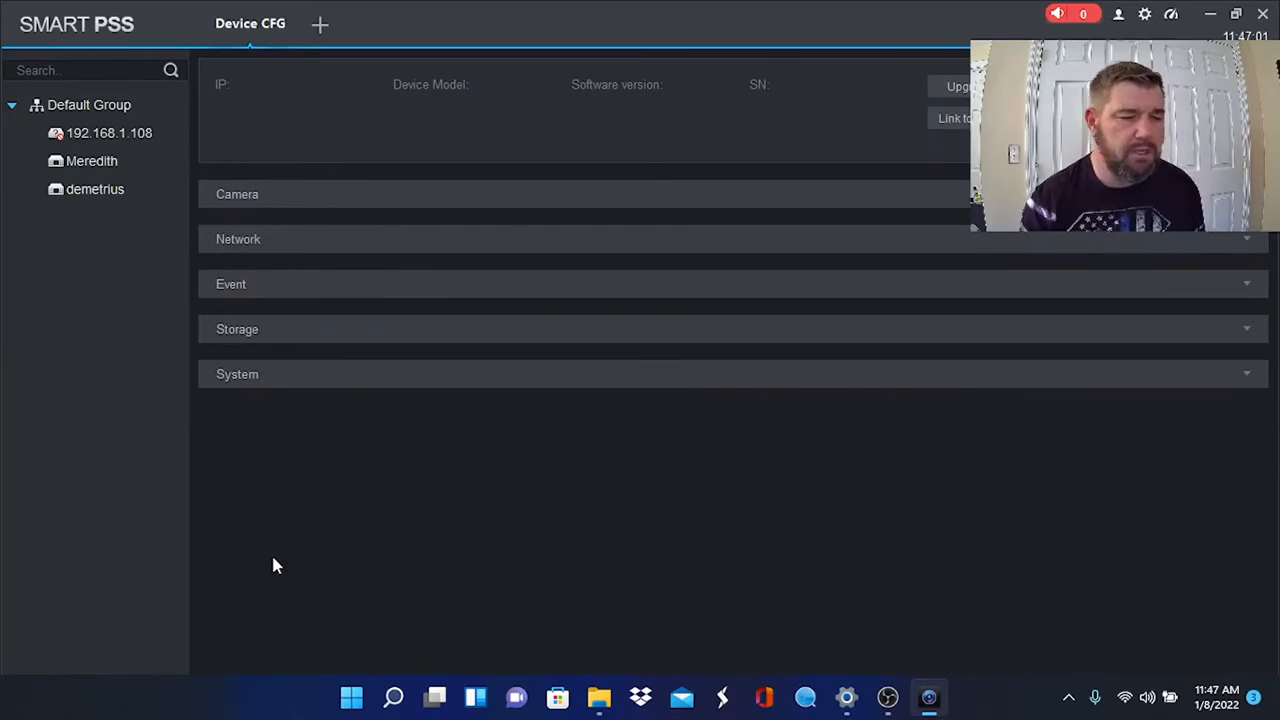
{"action": "mouse_move", "coordinate": [95, 205]}
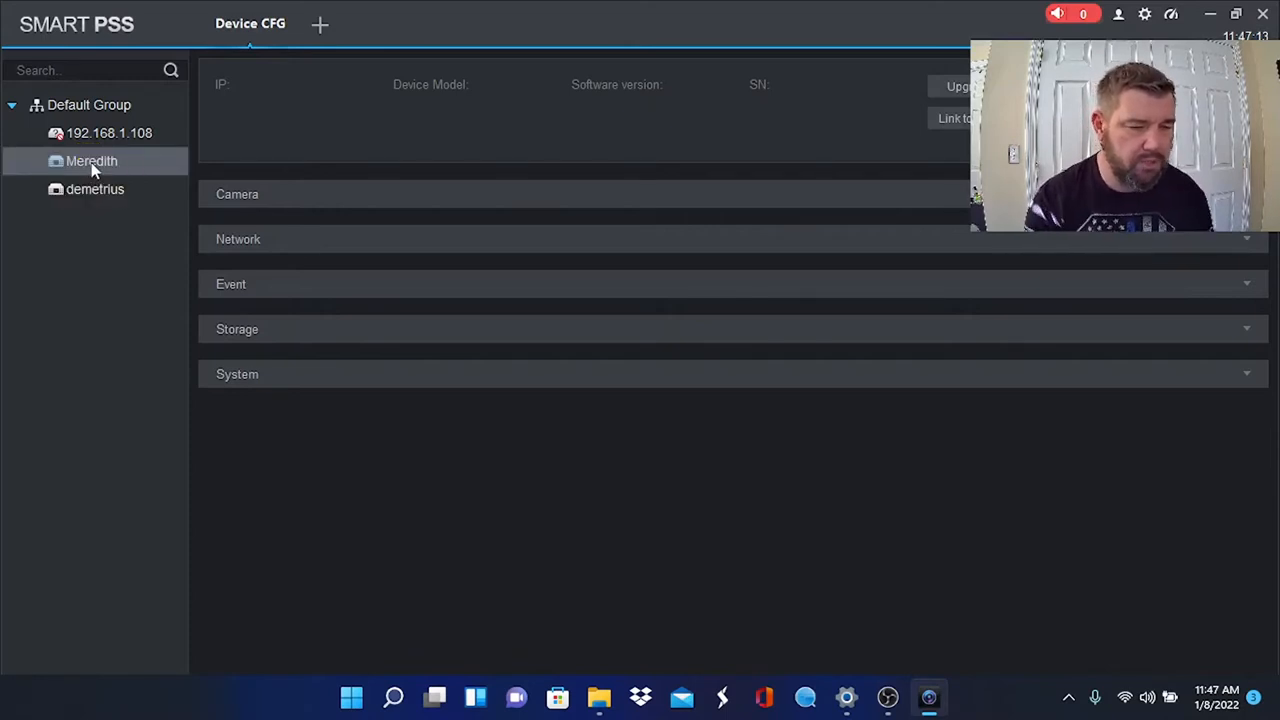
{"action": "left_click", "coordinate": [92, 161]}
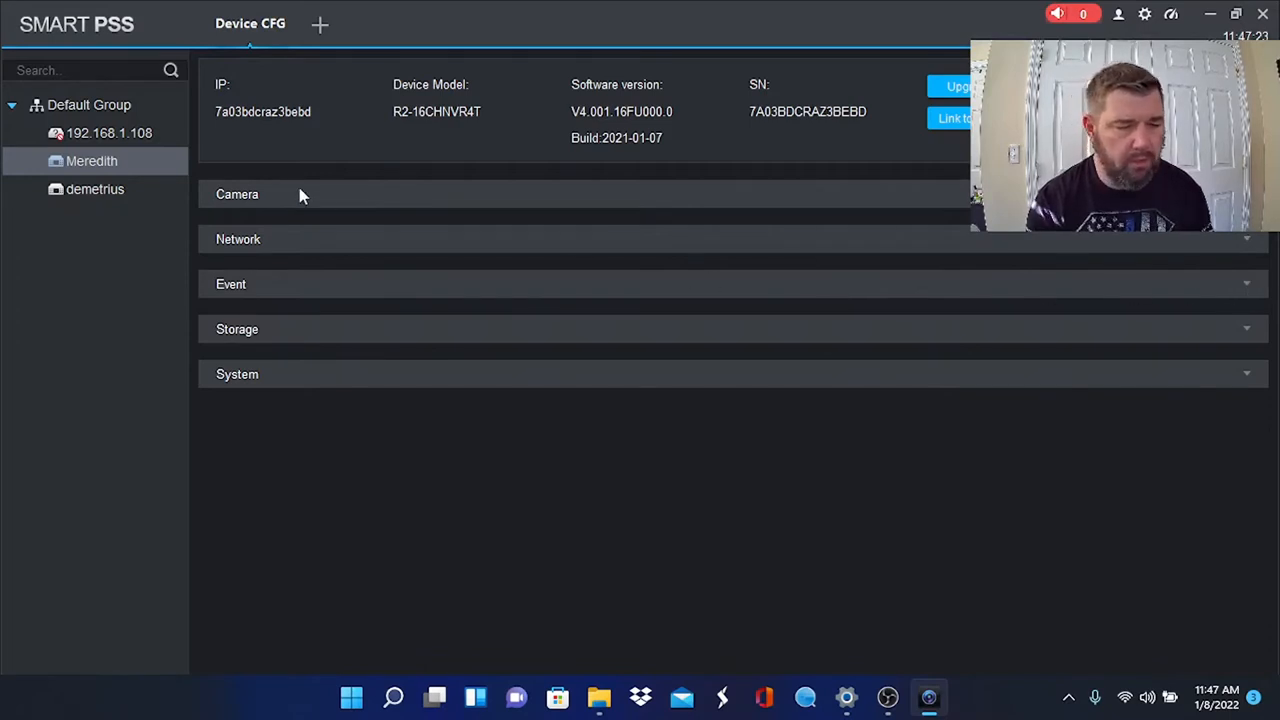
{"action": "mouse_move", "coordinate": [255, 207]}
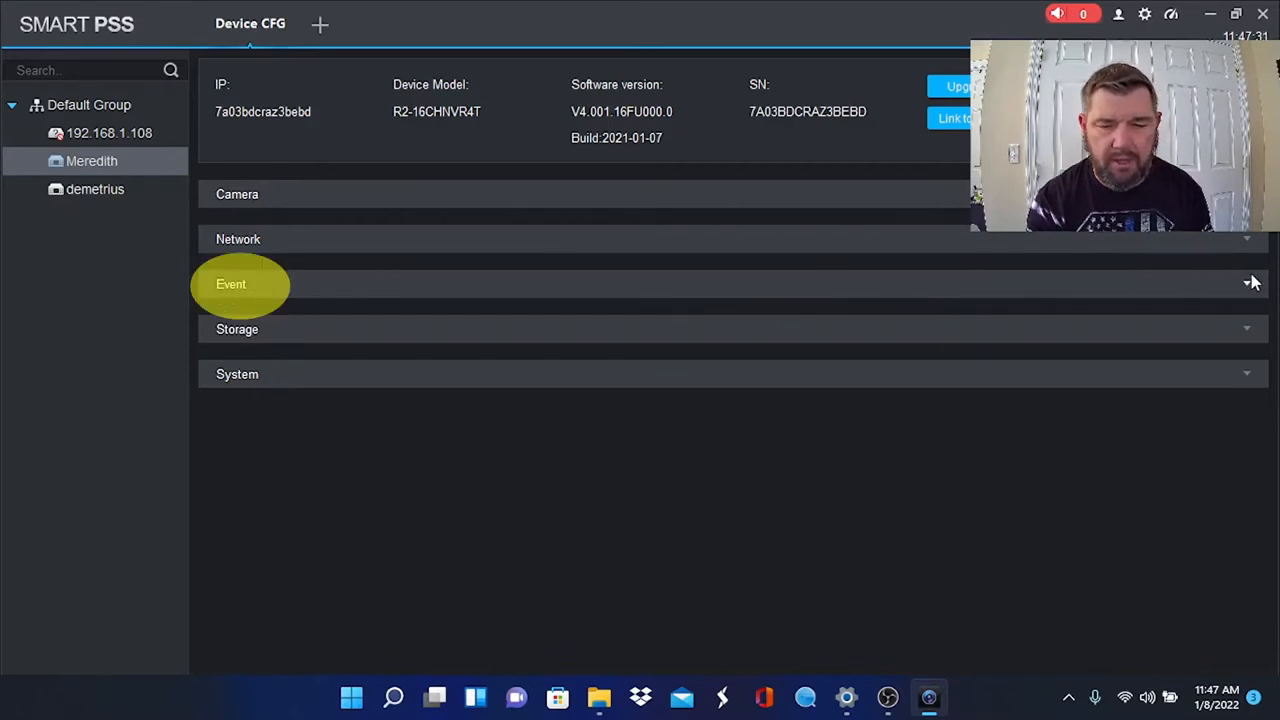
- Enable motion detection for channel 1 under Event > Video Detect
{"action": "left_click", "coordinate": [231, 284]}
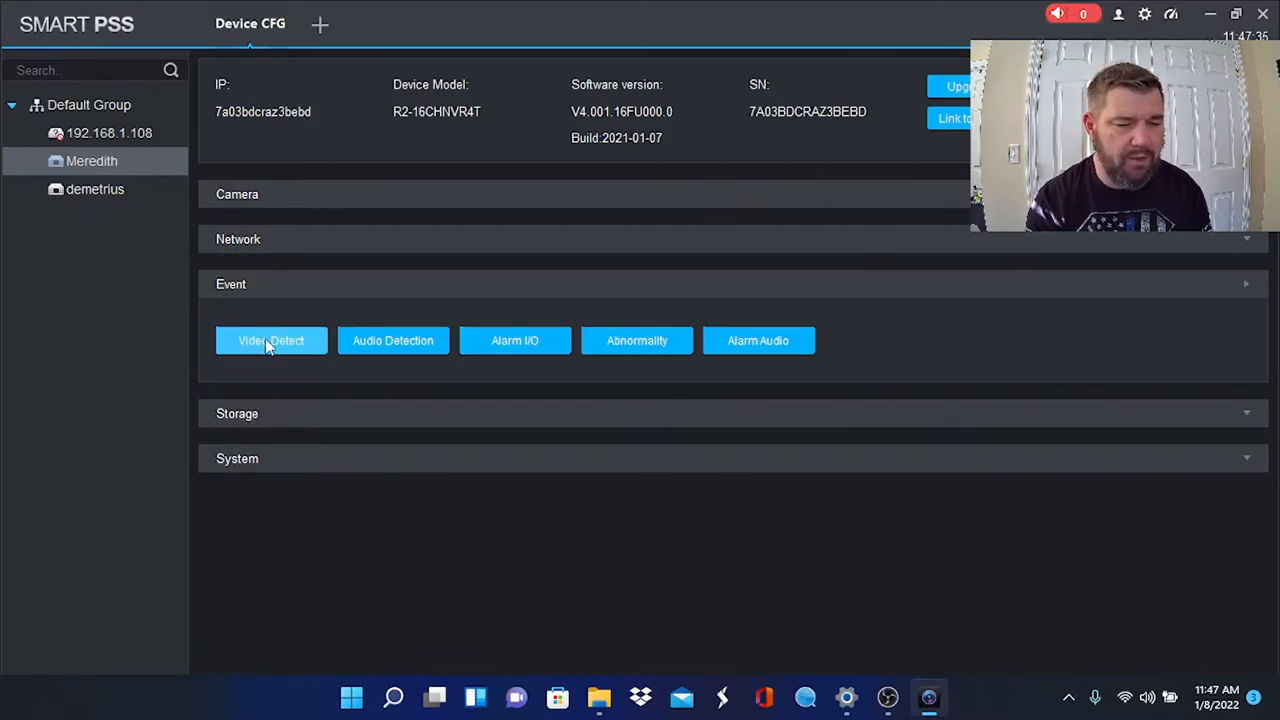
{"action": "left_click", "coordinate": [271, 340]}
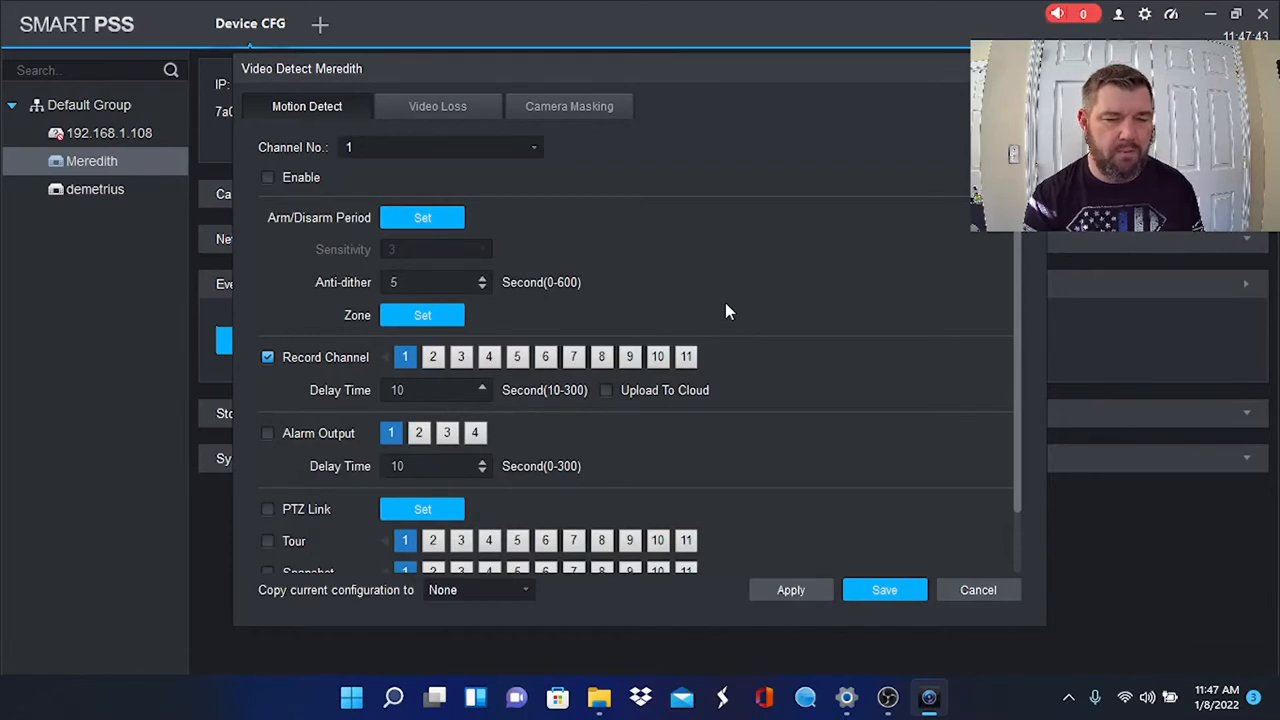
{"action": "mouse_move", "coordinate": [303, 199]}
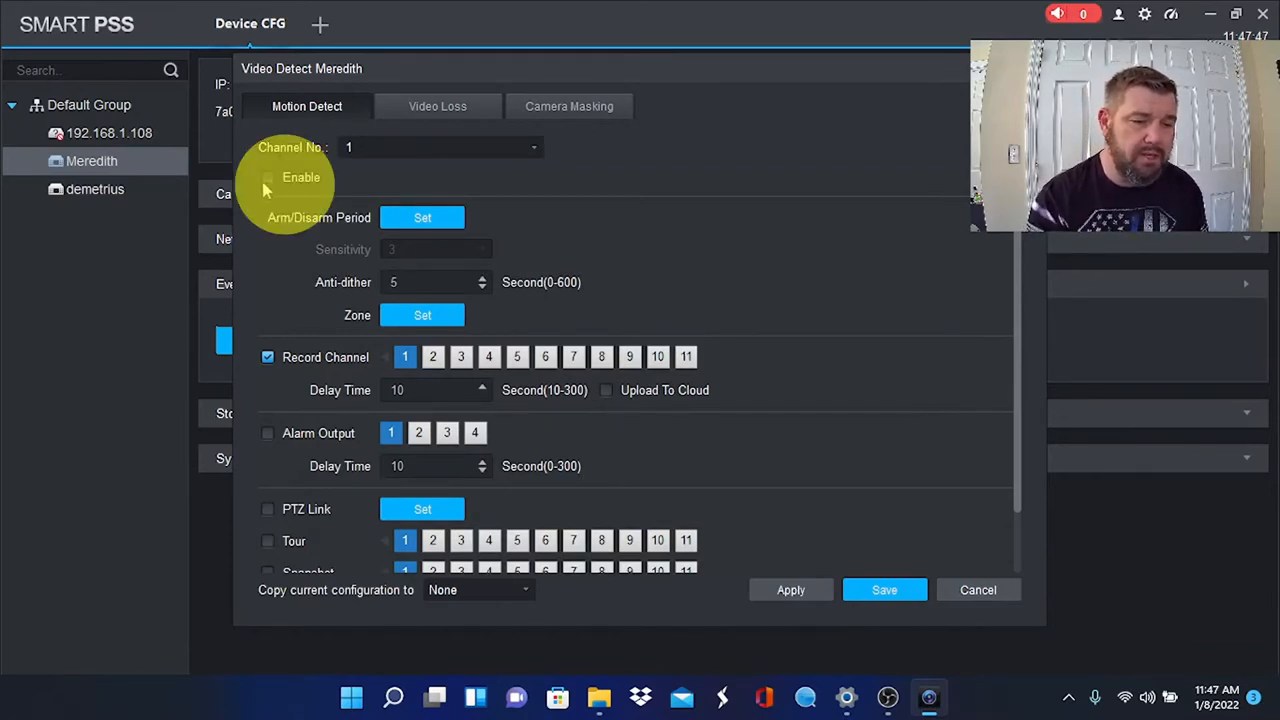
{"action": "left_click", "coordinate": [267, 177]}
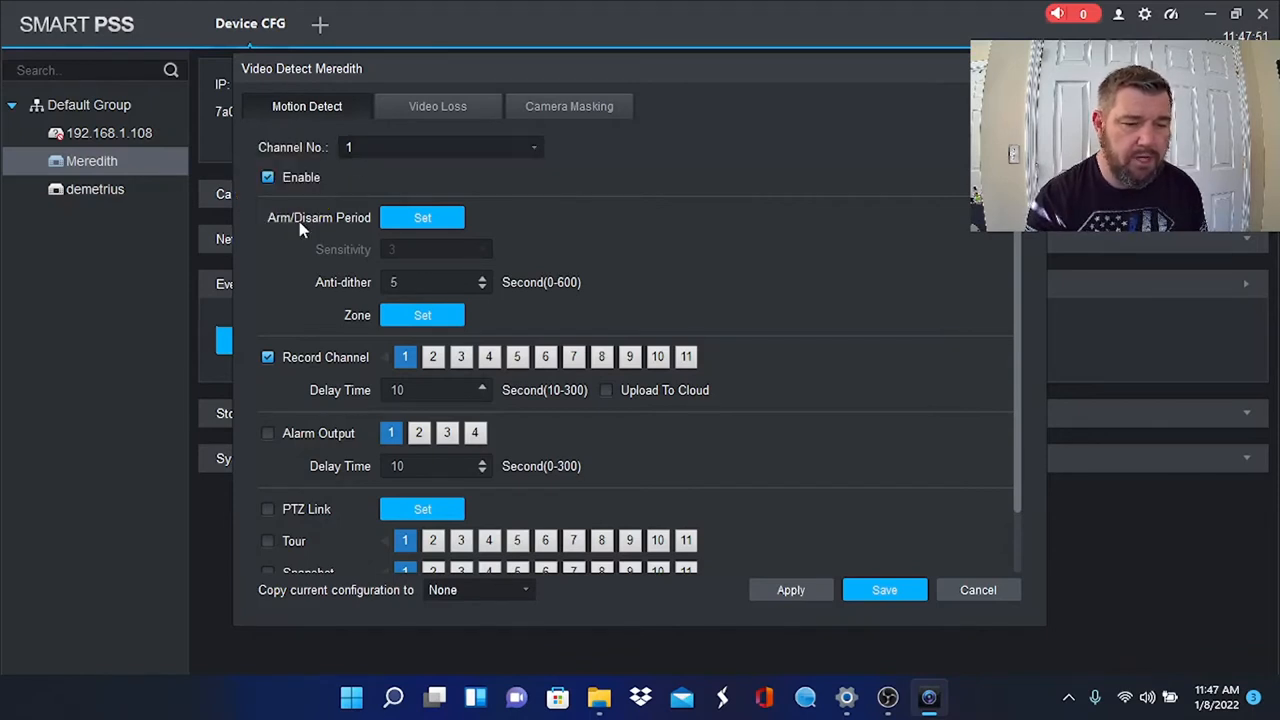
{"action": "mouse_move", "coordinate": [283, 343]}
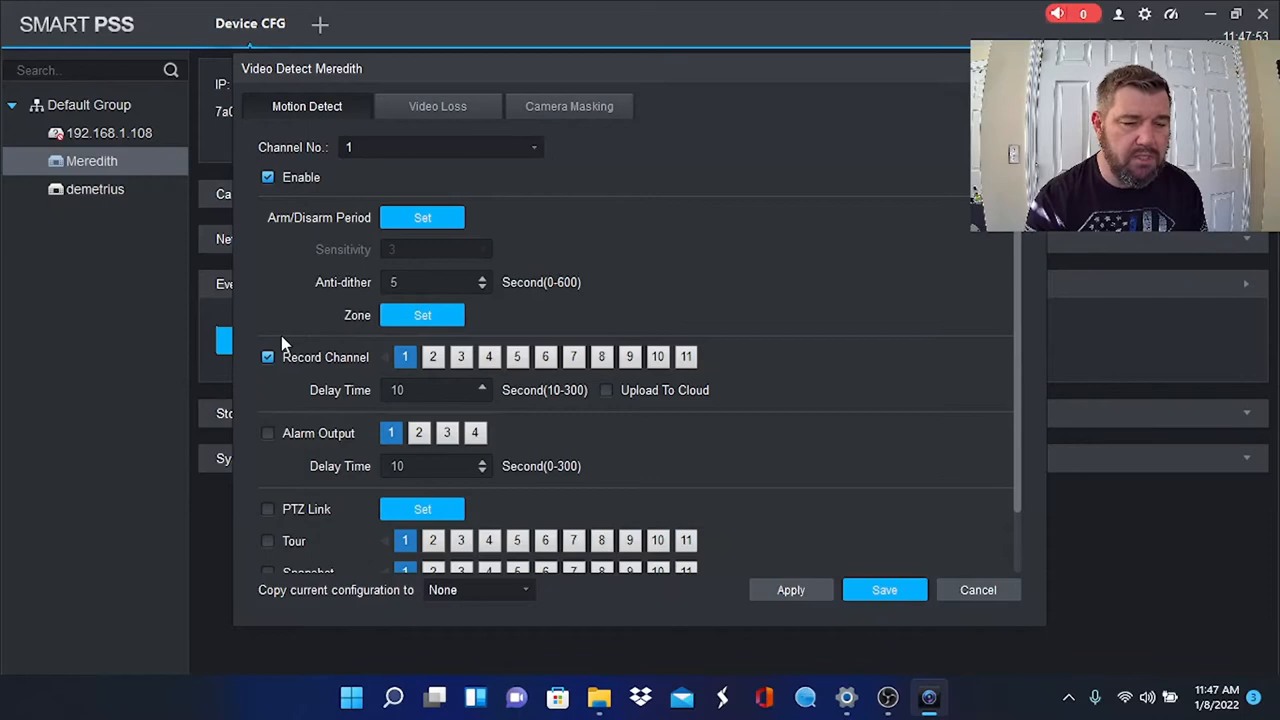
- Open the Zone Set detection grid for Region1 of Fuel Dock 1
{"action": "left_click", "coordinate": [422, 315]}
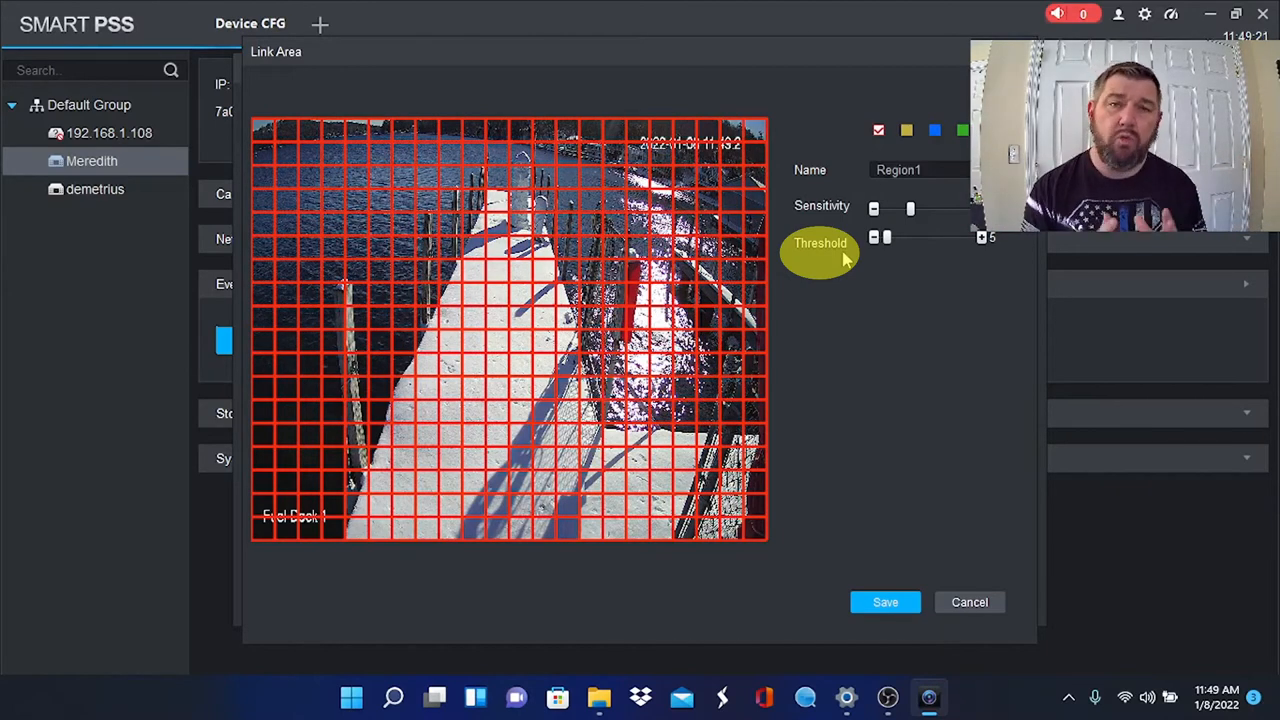
{"action": "mouse_move", "coordinate": [890, 260]}
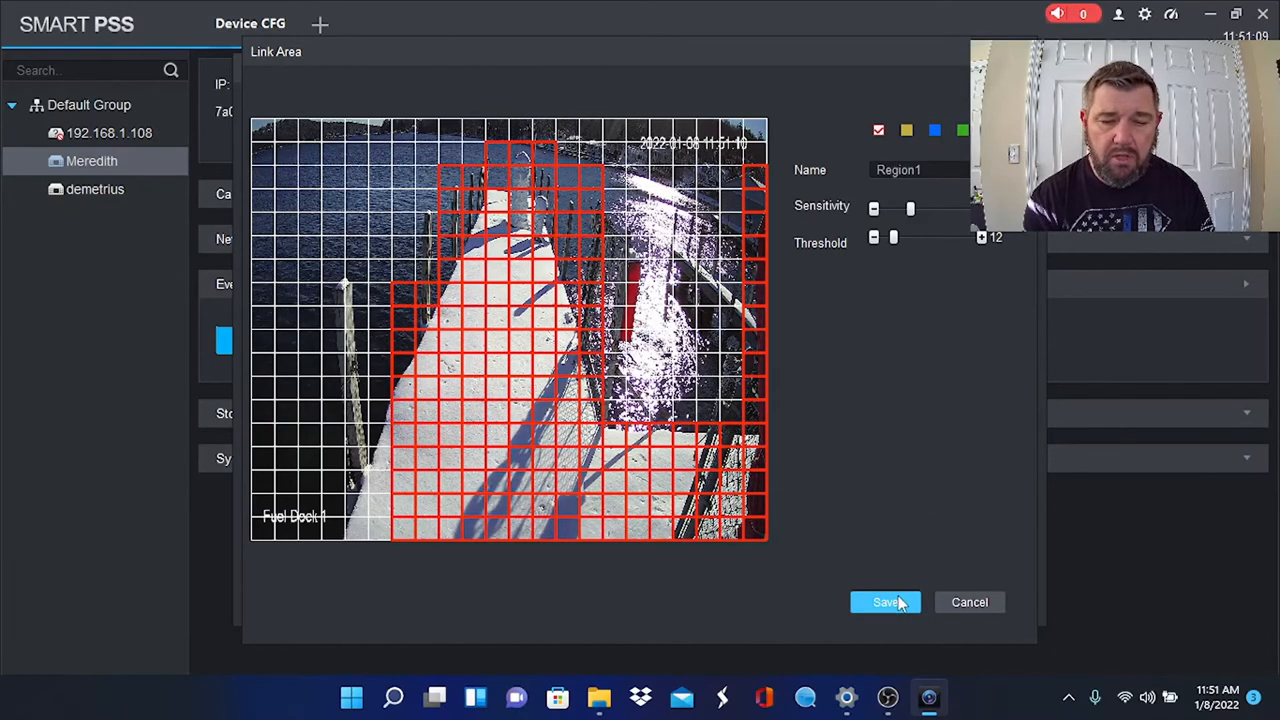
- Save the Region1 zone limited to the dock walkway, with threshold 12
{"action": "left_click", "coordinate": [884, 602]}
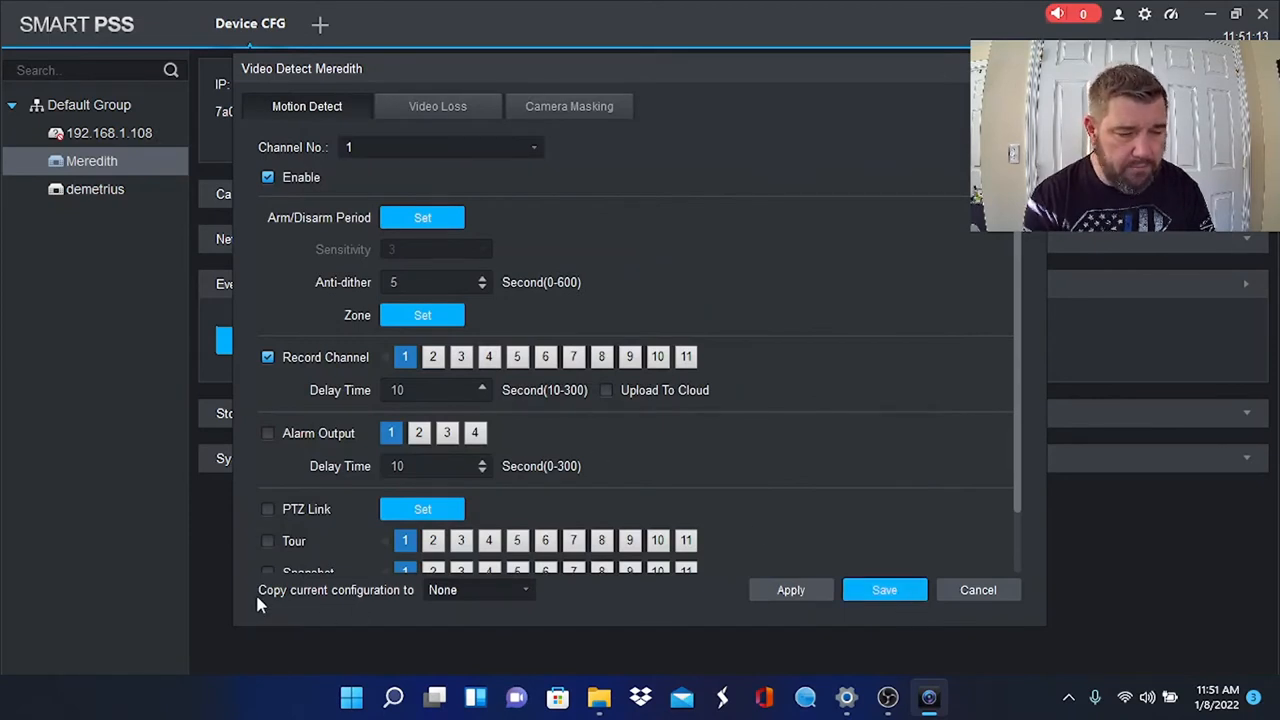
{"action": "mouse_move", "coordinate": [393, 600]}
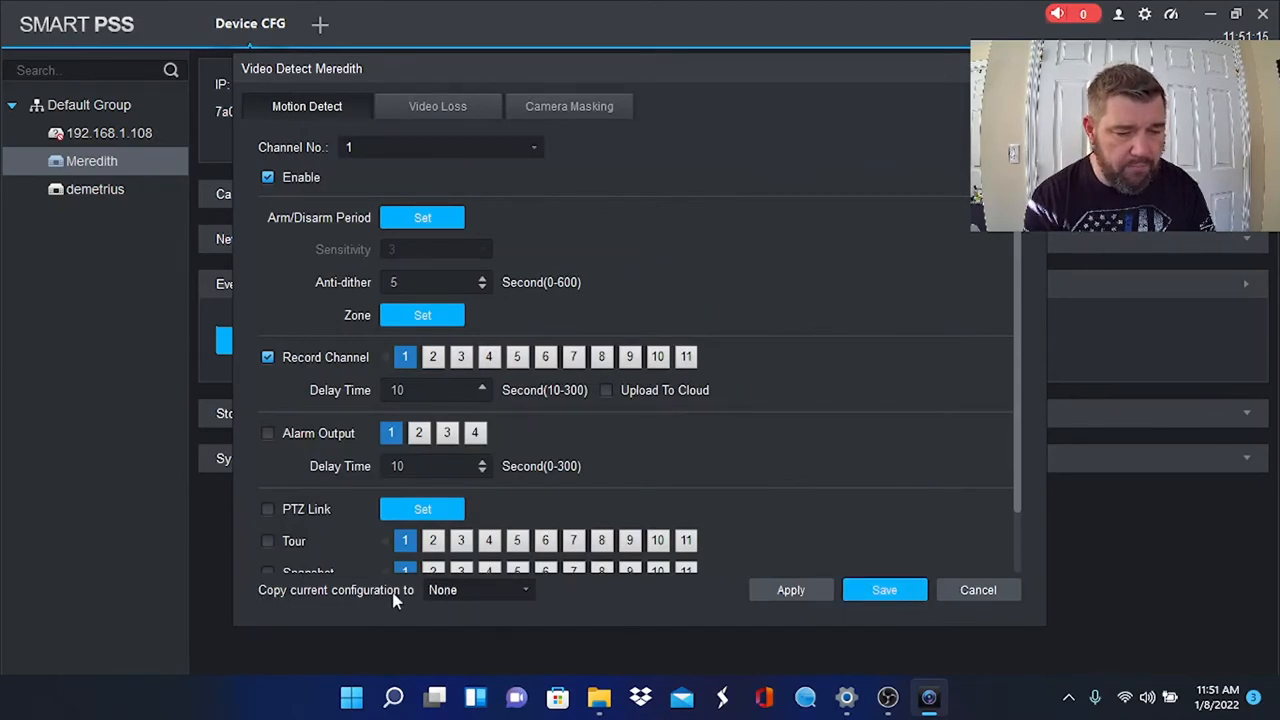
- Copy channel 1's motion detection configuration to all channels and save it
{"action": "left_click", "coordinate": [478, 589]}
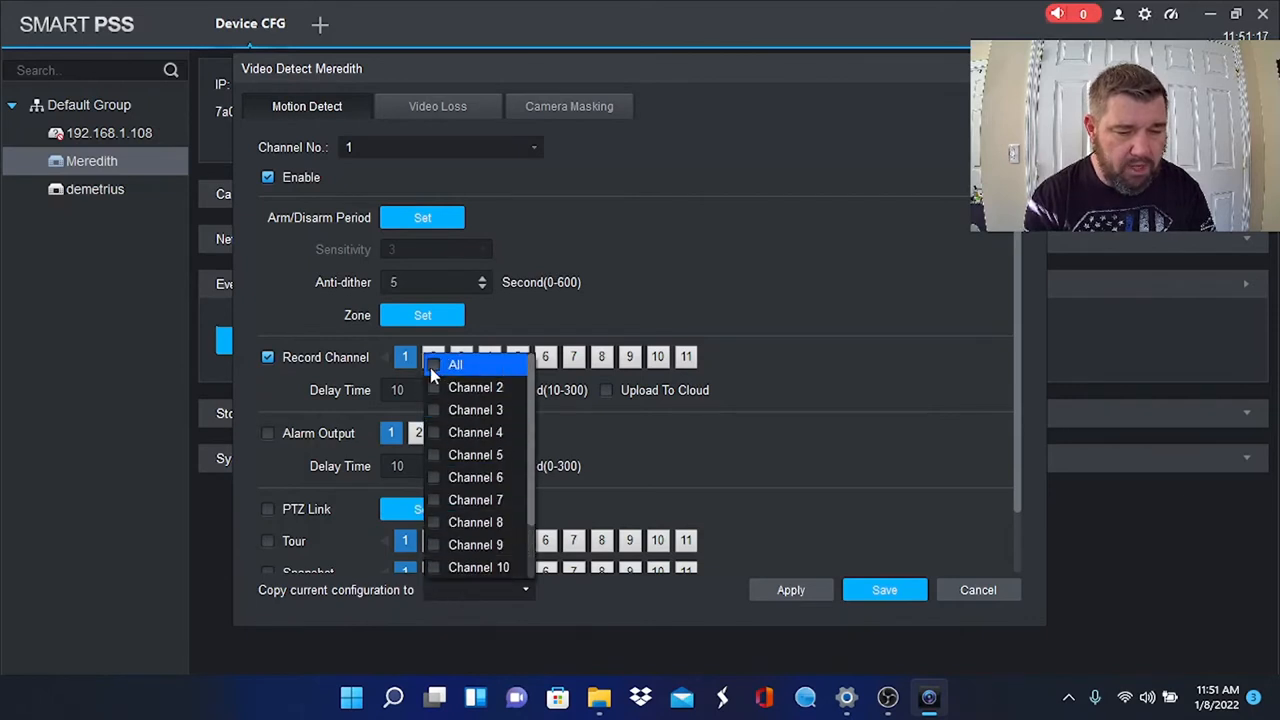
{"action": "left_click", "coordinate": [434, 364]}
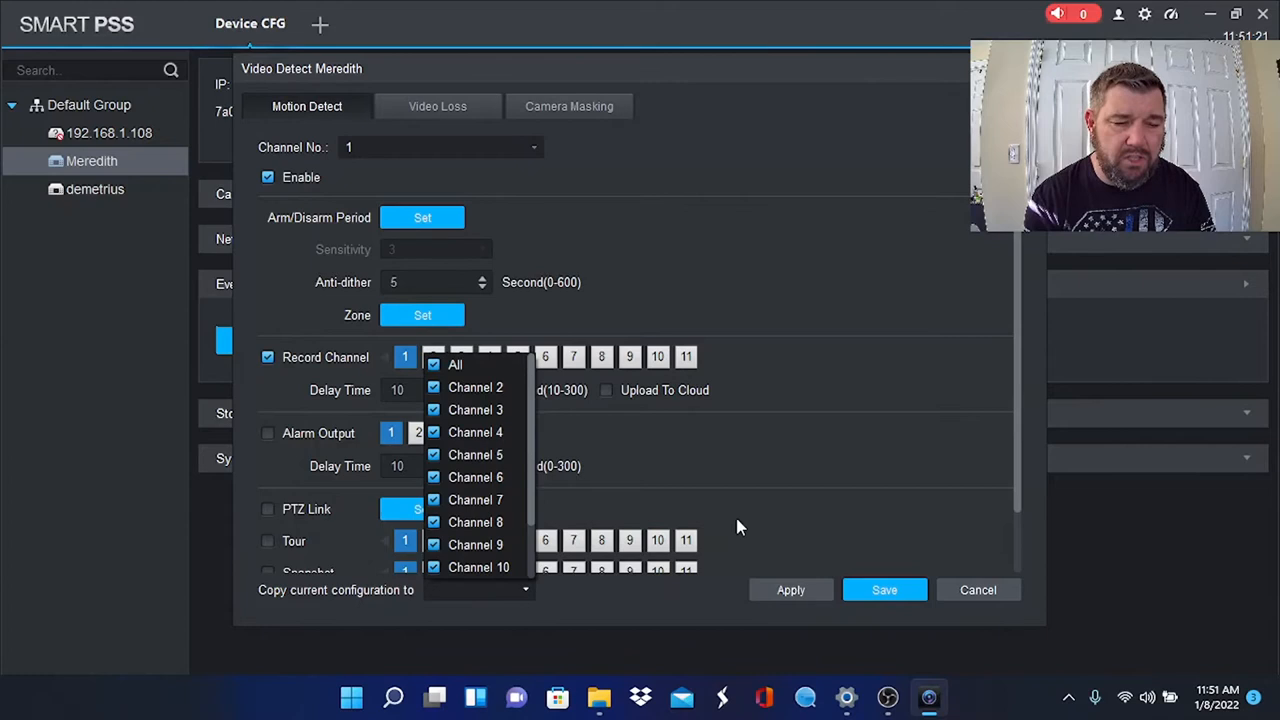
{"action": "left_click", "coordinate": [884, 589]}
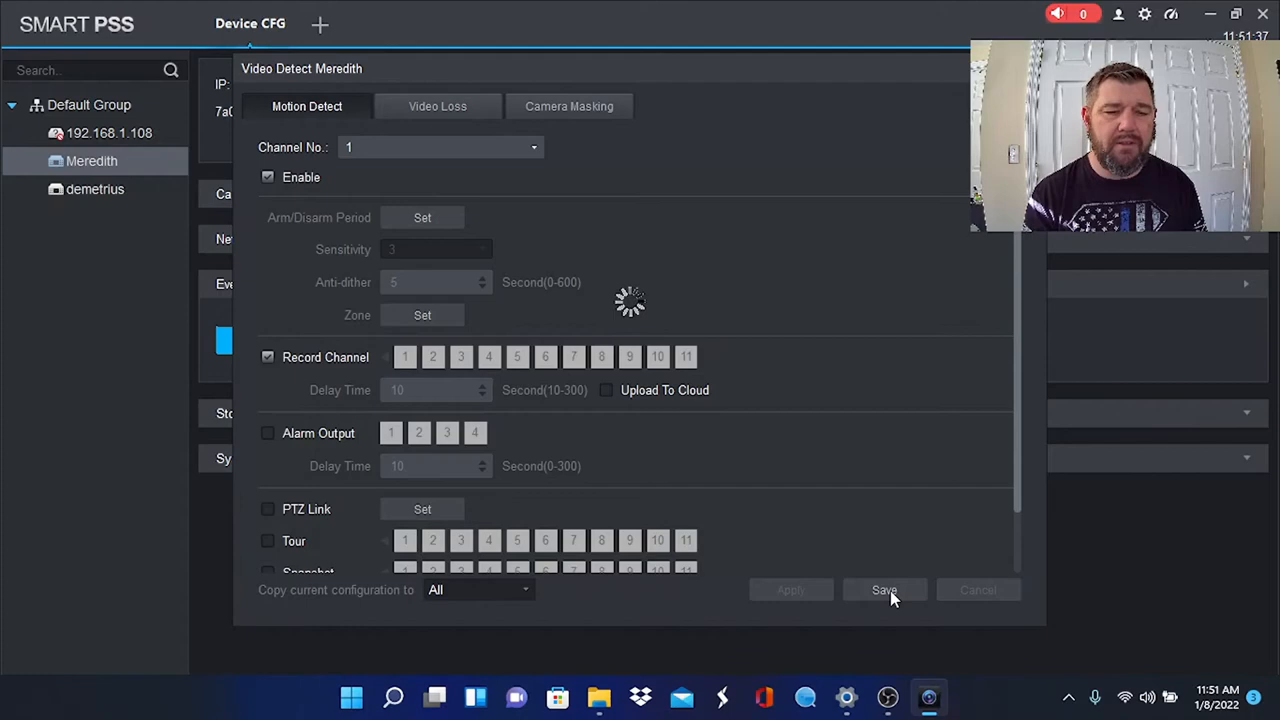
{"action": "left_click", "coordinate": [884, 589]}
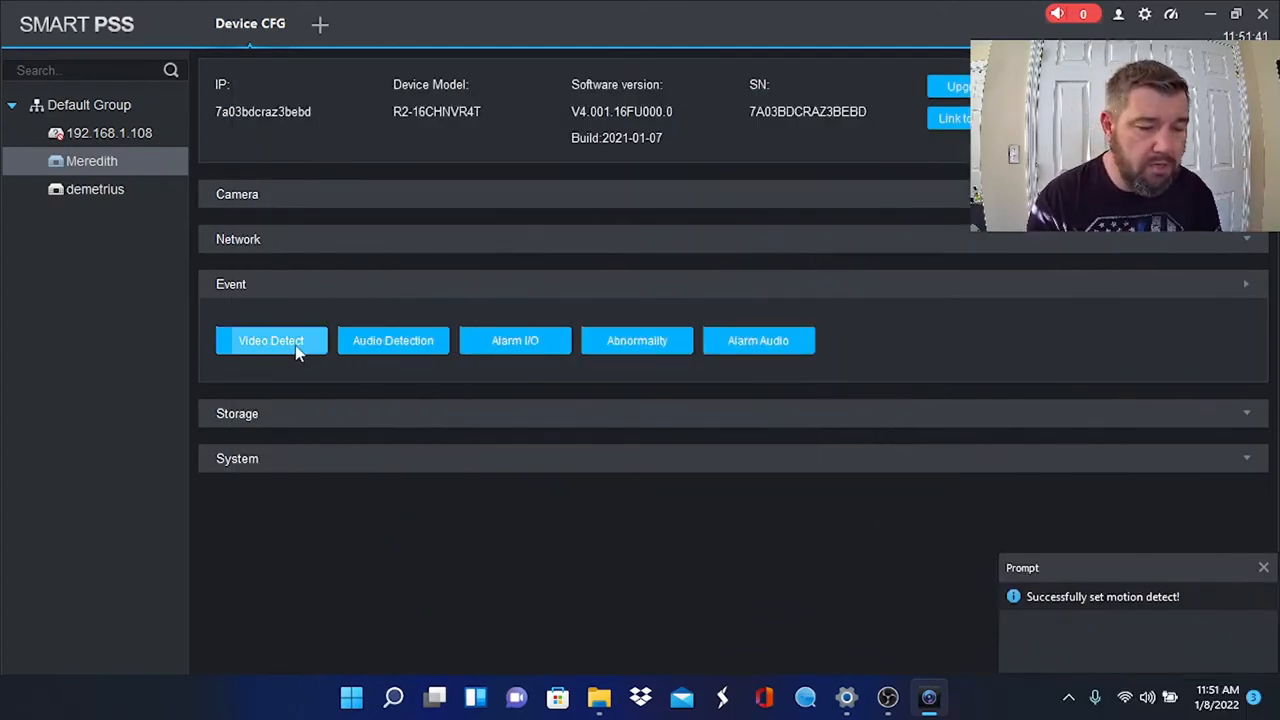
{"action": "left_click", "coordinate": [270, 340]}
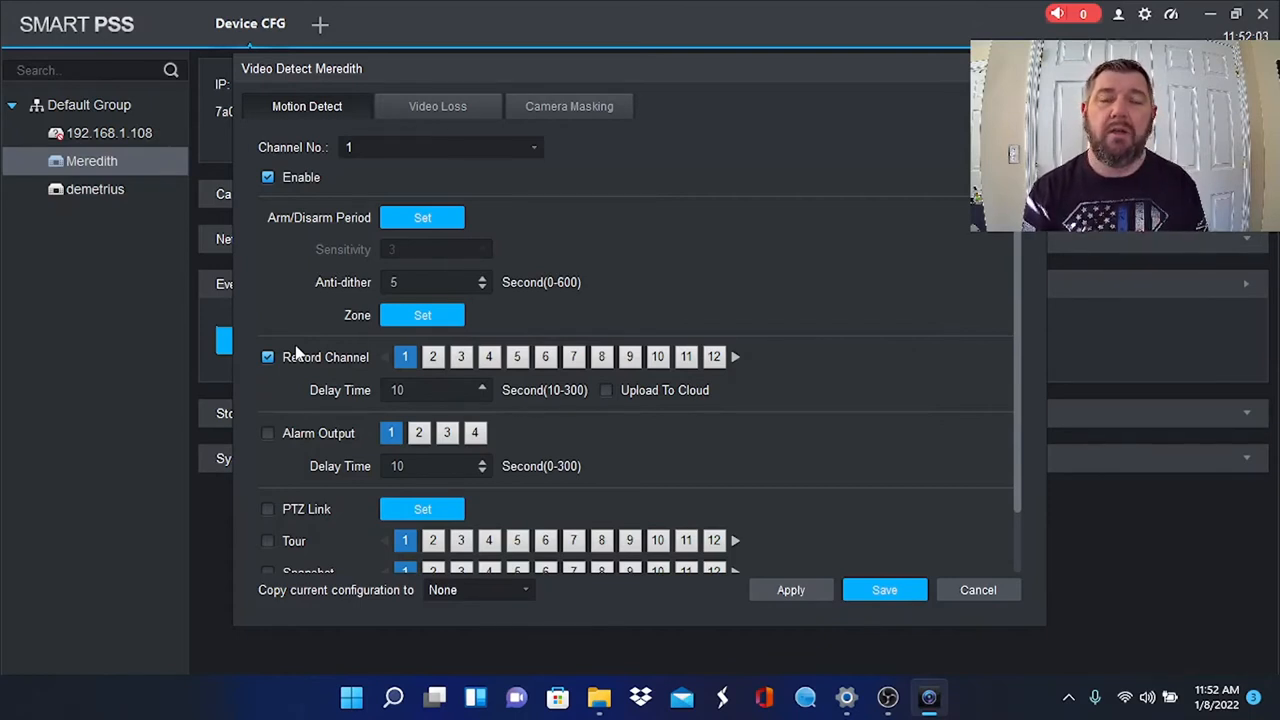
{"action": "mouse_move", "coordinate": [295, 222]}
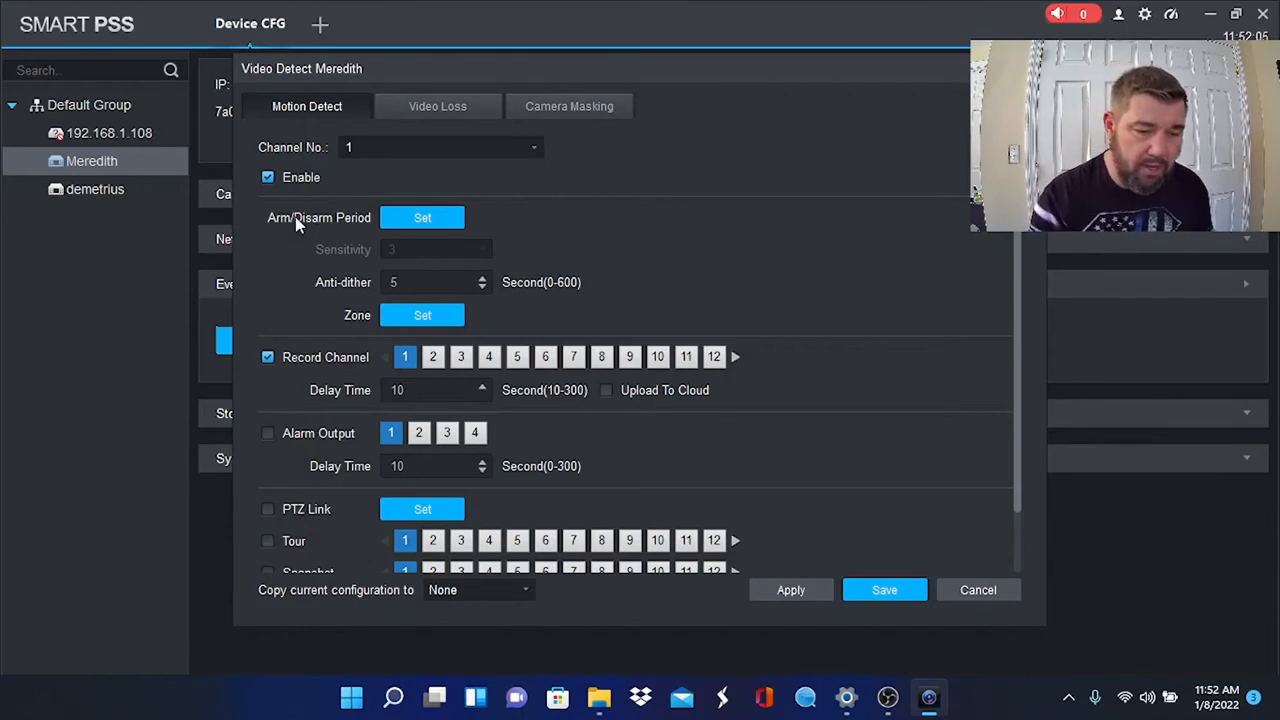
{"action": "mouse_move", "coordinate": [553, 350]}
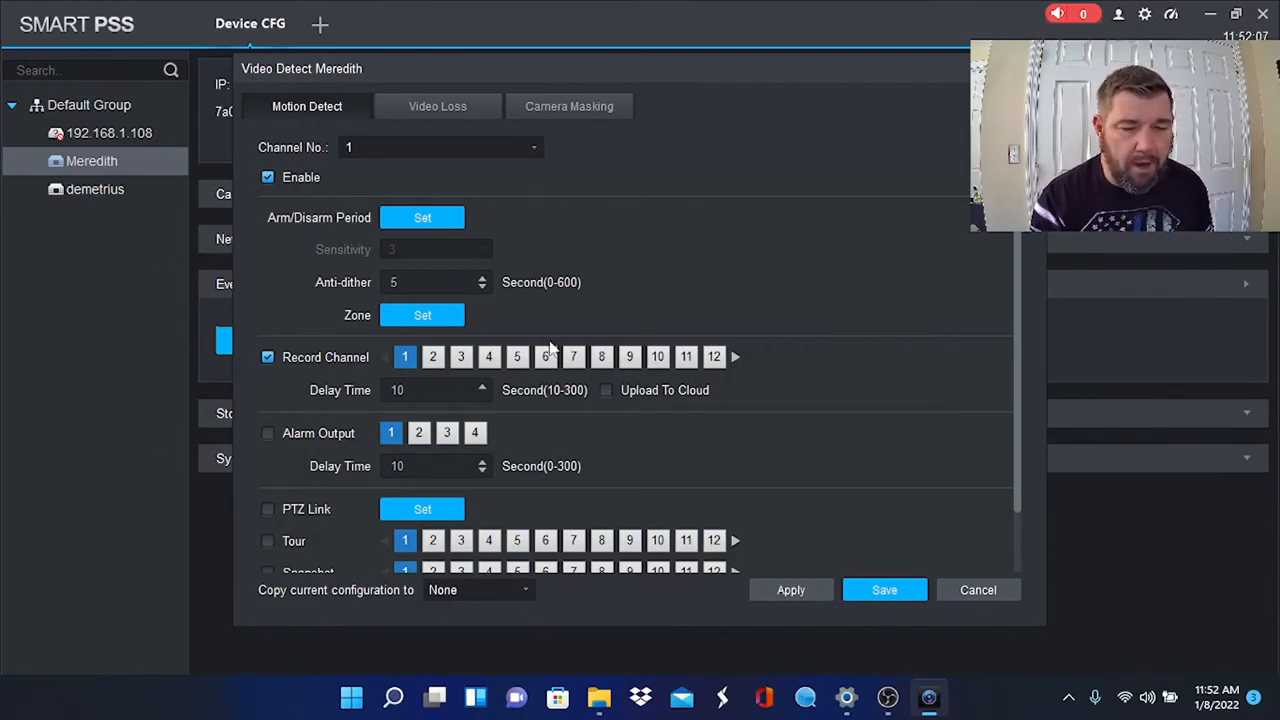
{"action": "mouse_move", "coordinate": [620, 268]}
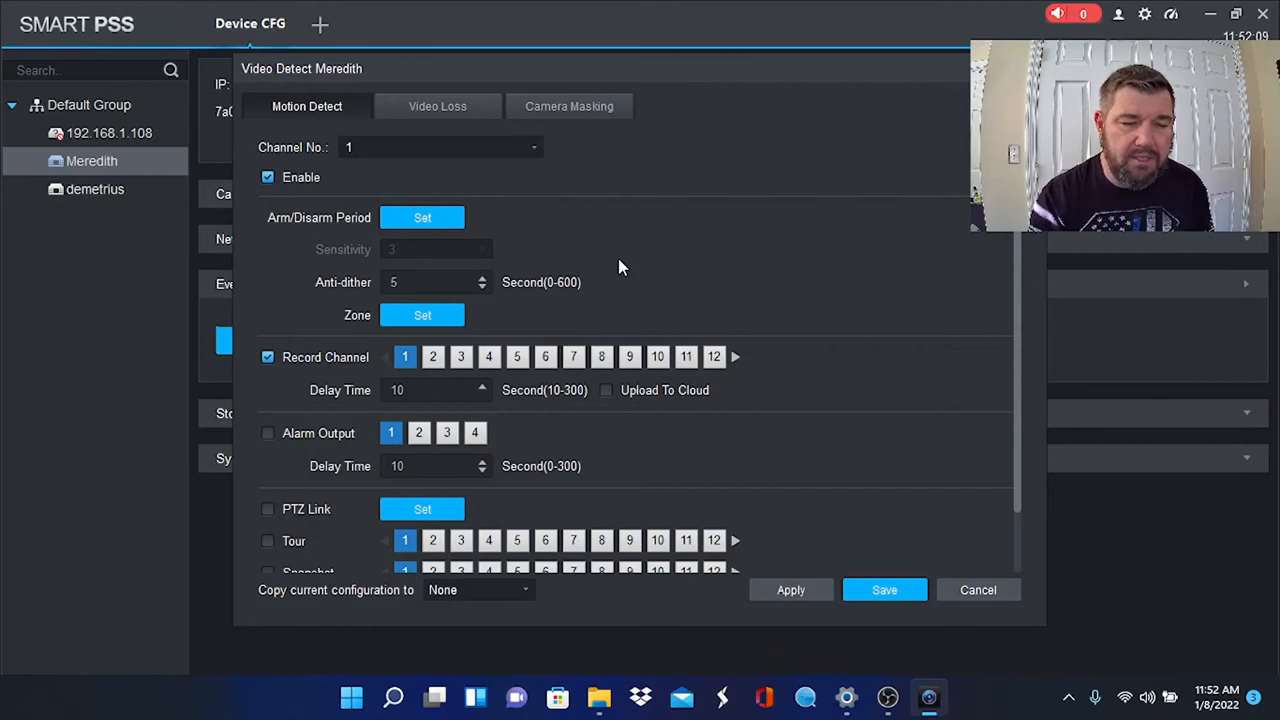
- Add Send Email and Snapshot actions to channel 1's motion detection and save
{"action": "scroll", "scroll_direction": "down", "scroll_amount": 3}
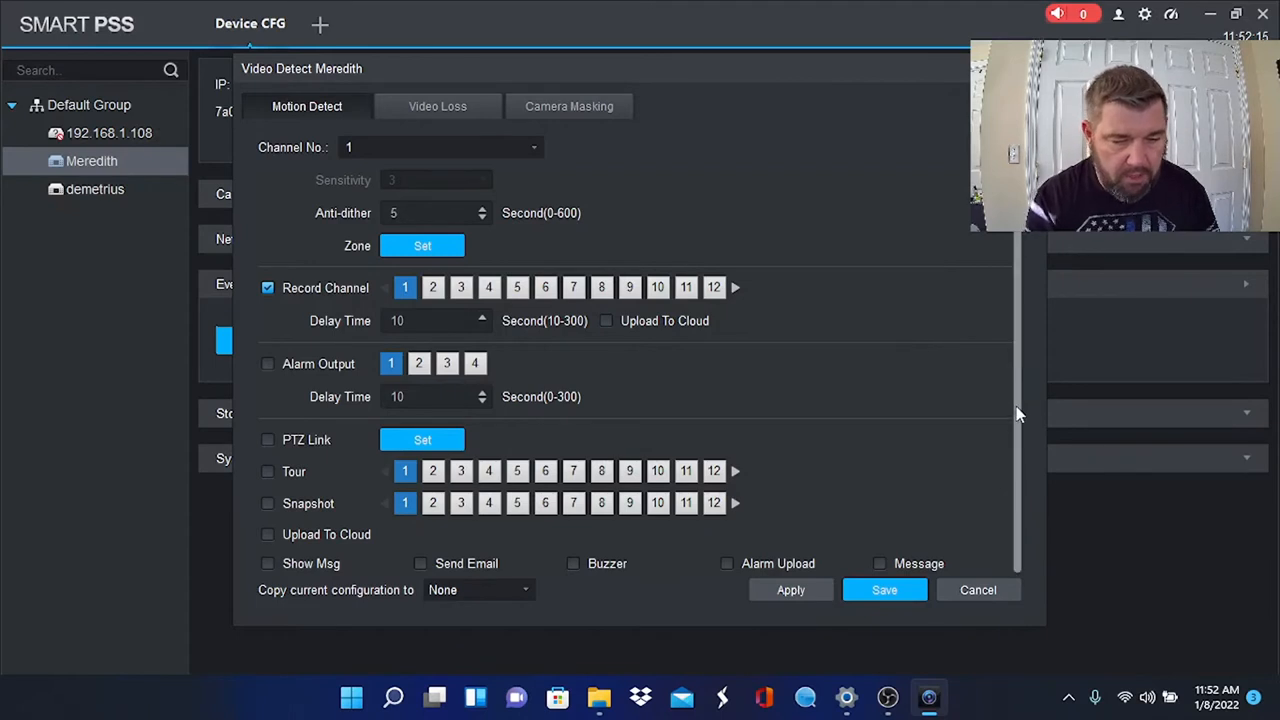
{"action": "mouse_move", "coordinate": [492, 431]}
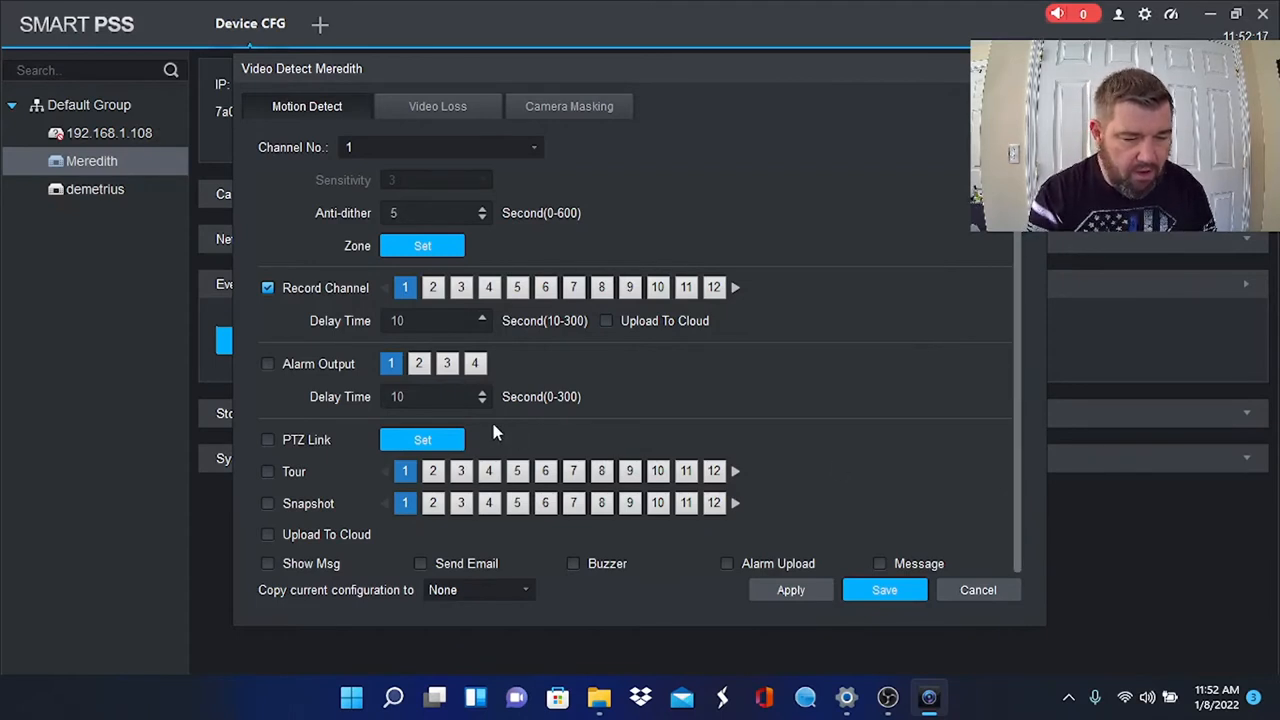
{"action": "mouse_move", "coordinate": [420, 568]}
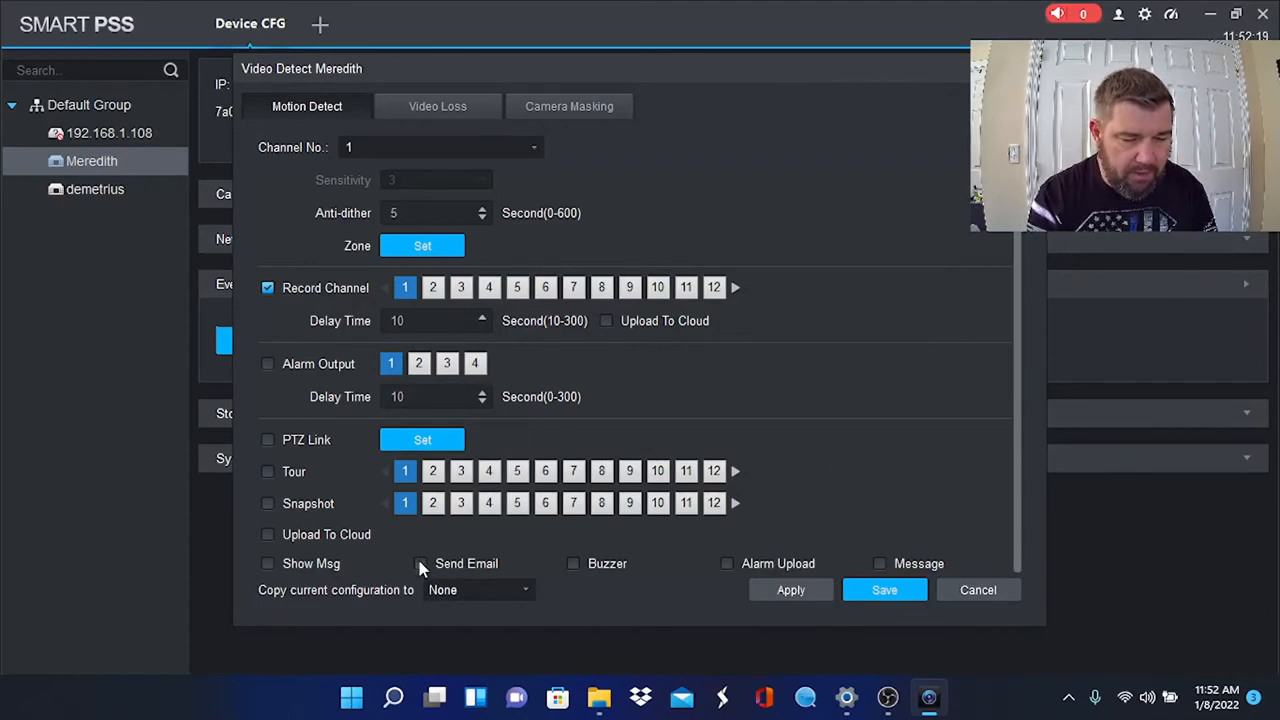
{"action": "left_click", "coordinate": [420, 563]}
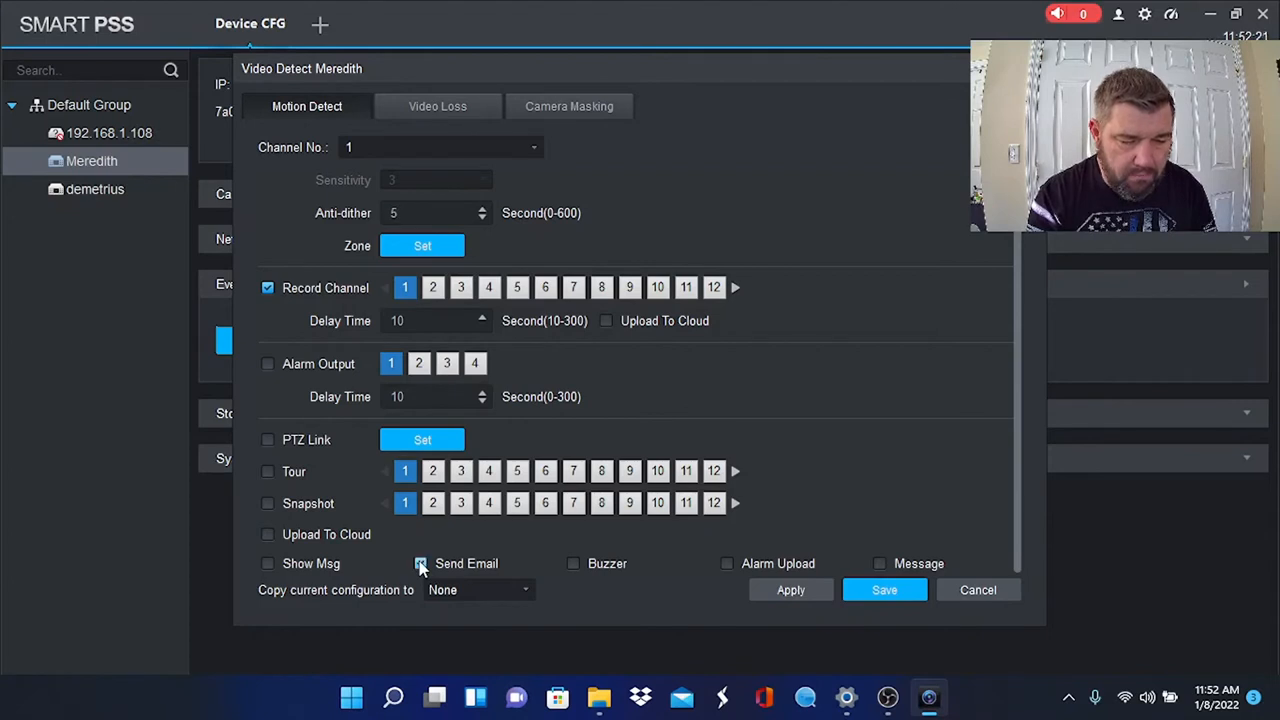
{"action": "left_click", "coordinate": [420, 563]}
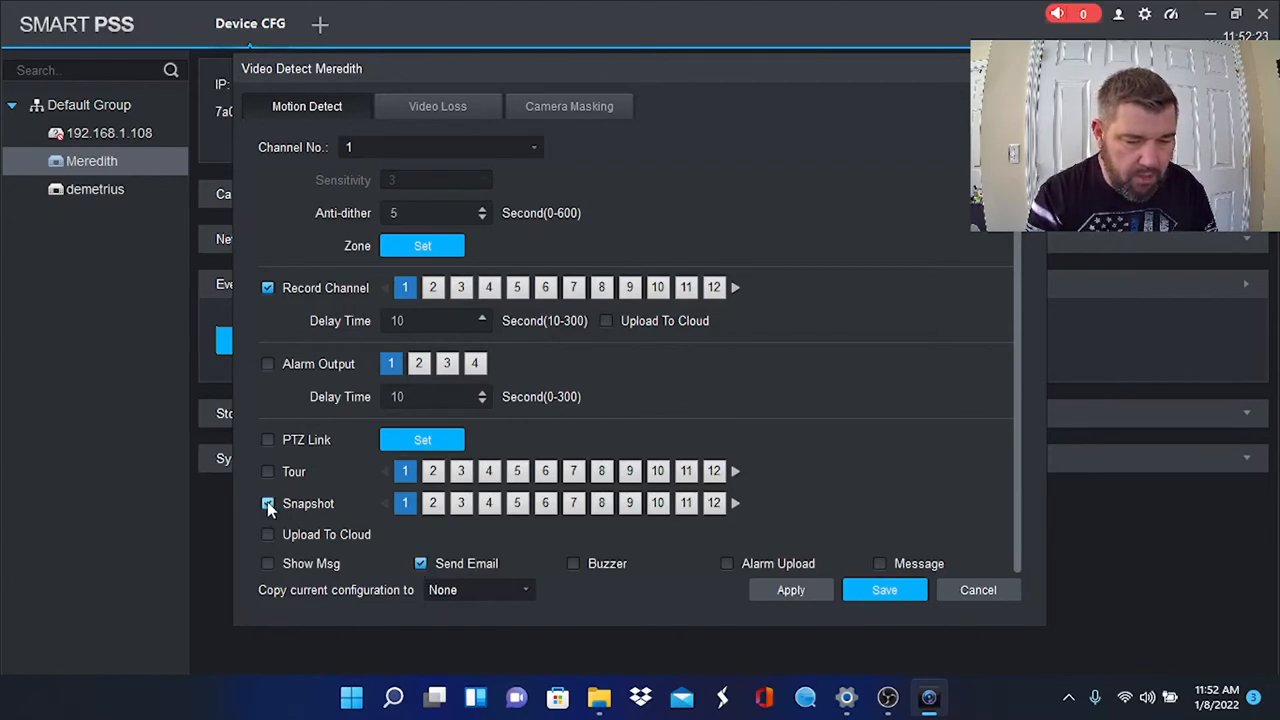
{"action": "left_click", "coordinate": [267, 503]}
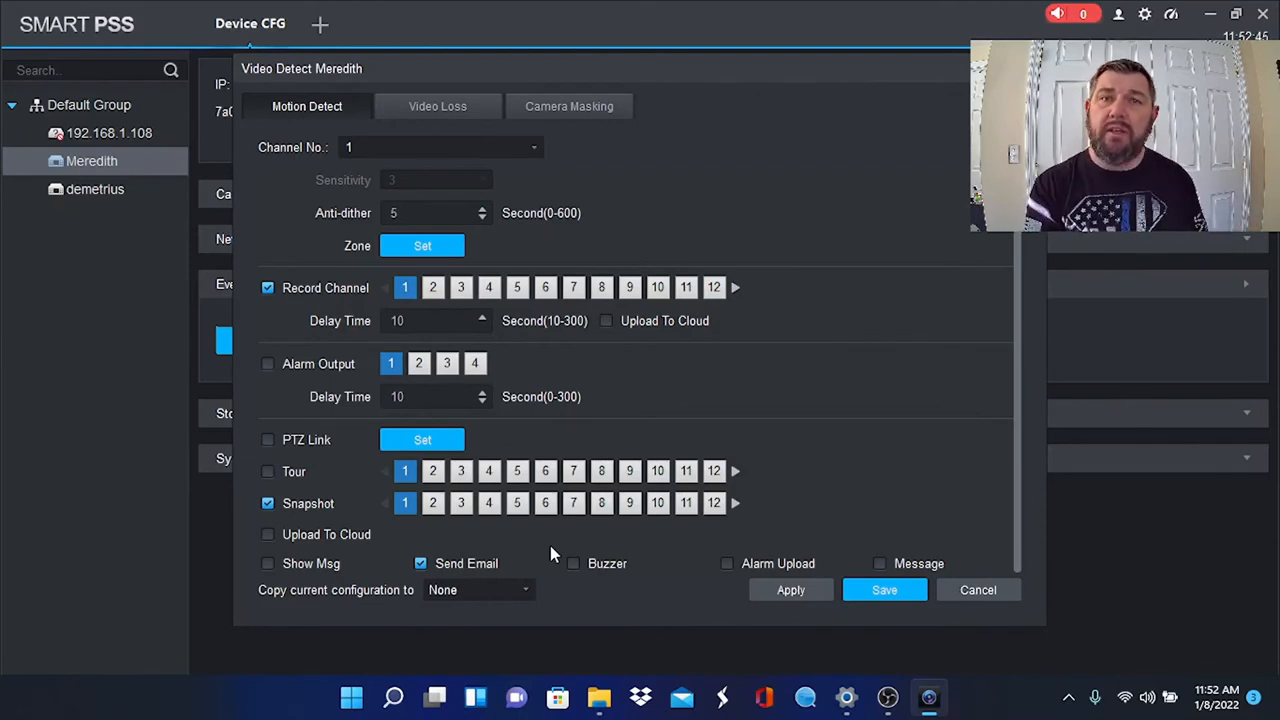
{"action": "mouse_move", "coordinate": [545, 528]}
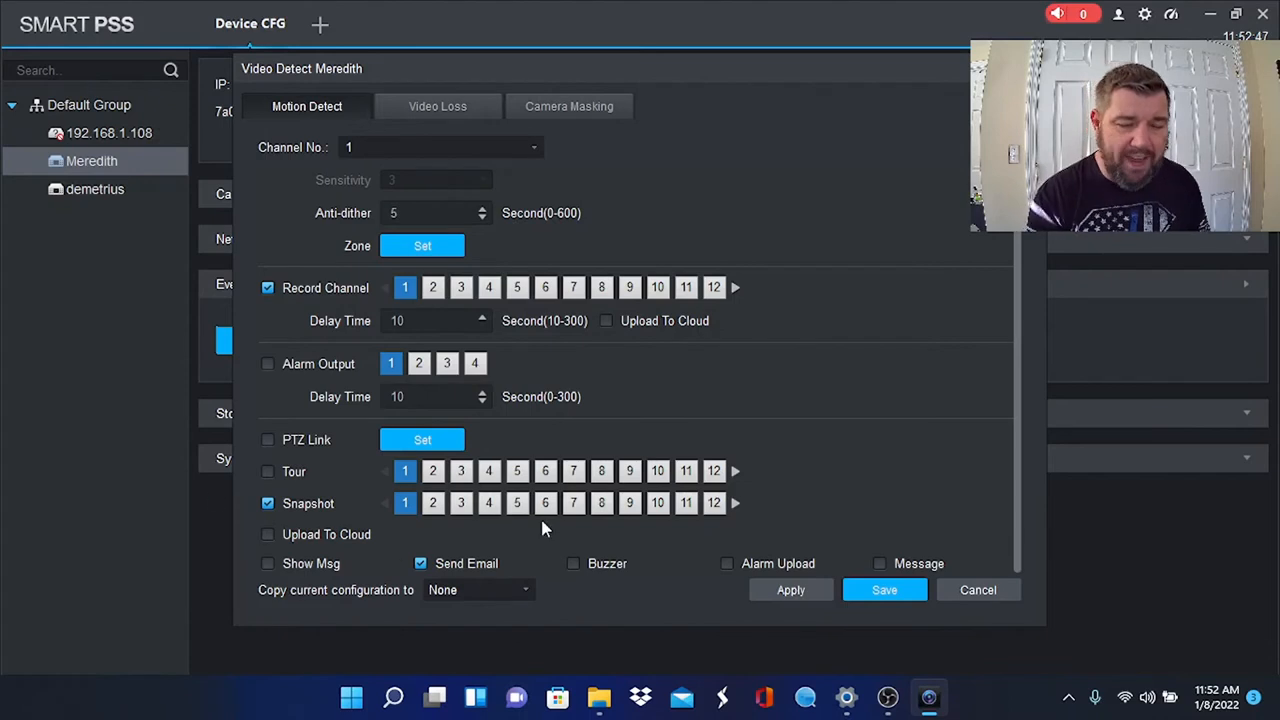
{"action": "mouse_move", "coordinate": [884, 589]}
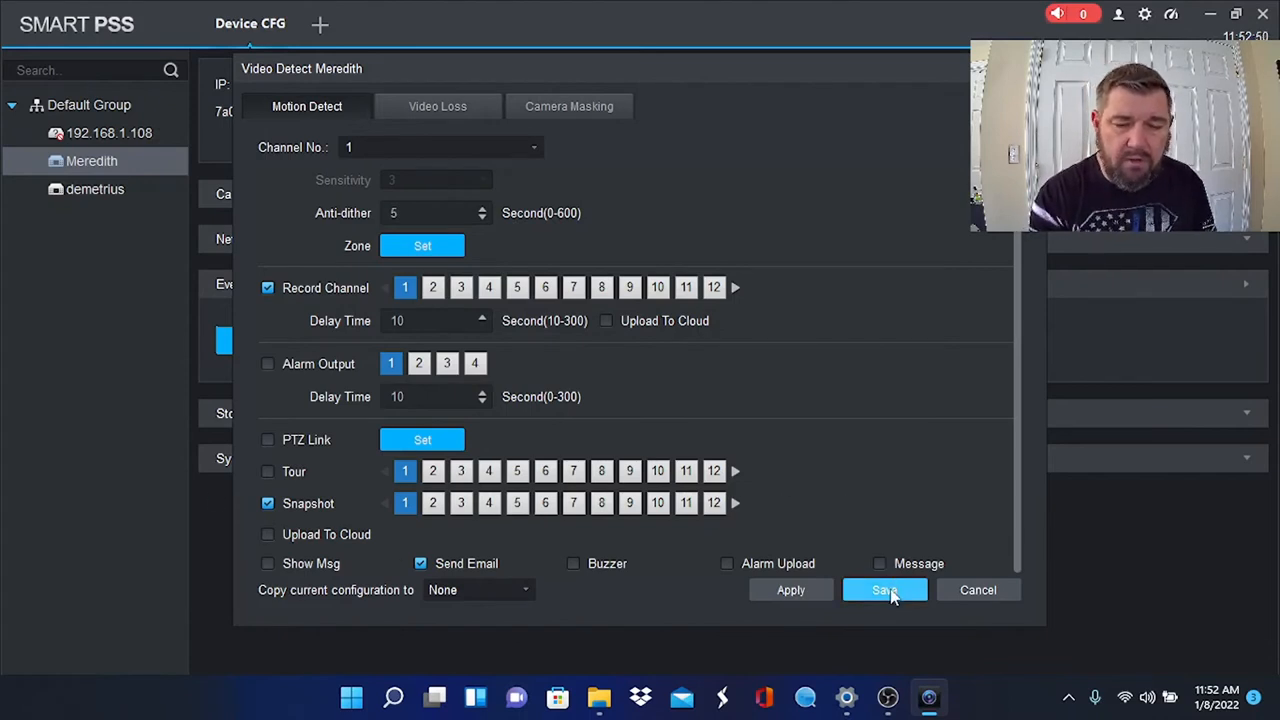
{"action": "left_click", "coordinate": [884, 589]}
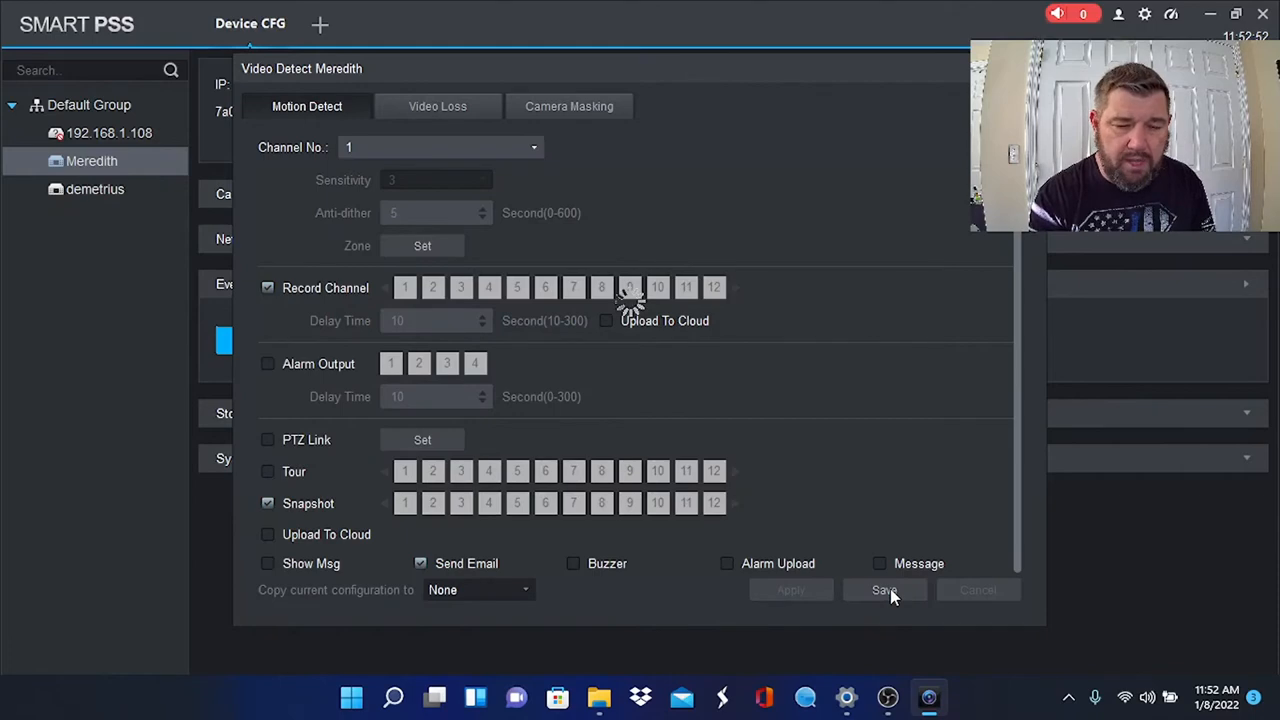
{"action": "left_click", "coordinate": [884, 589]}
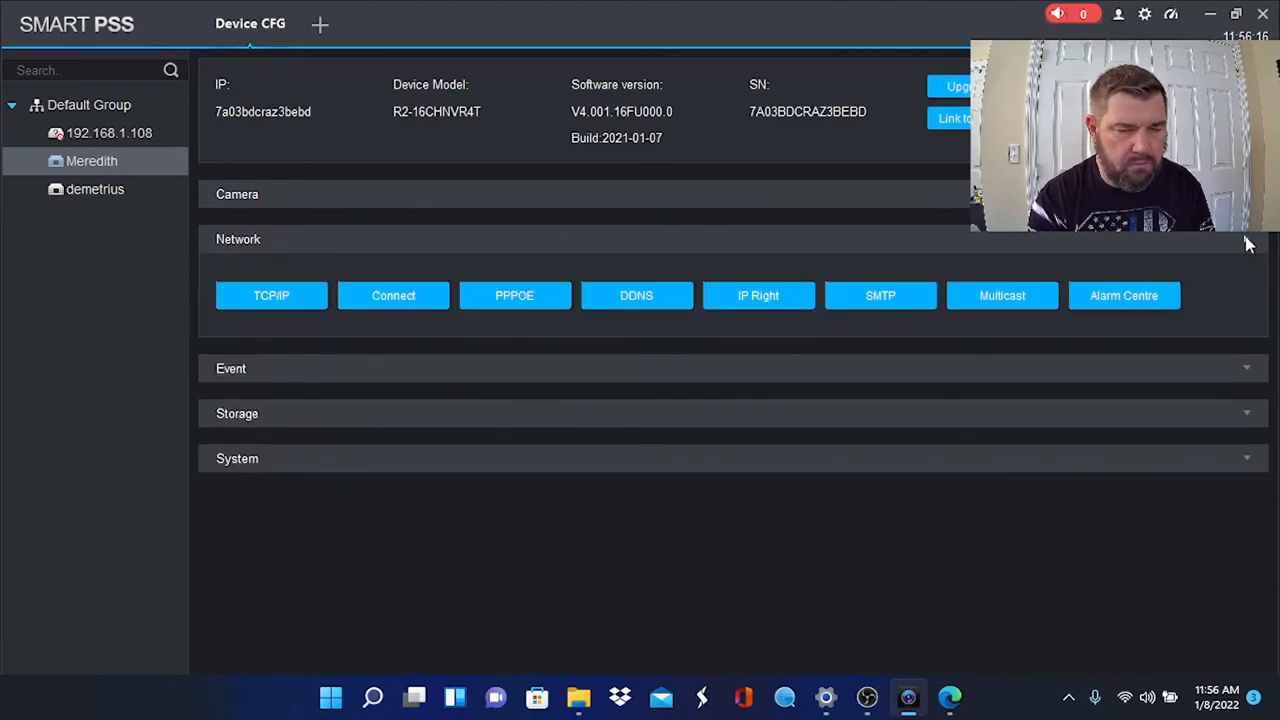
{"action": "mouse_move", "coordinate": [895, 255]}
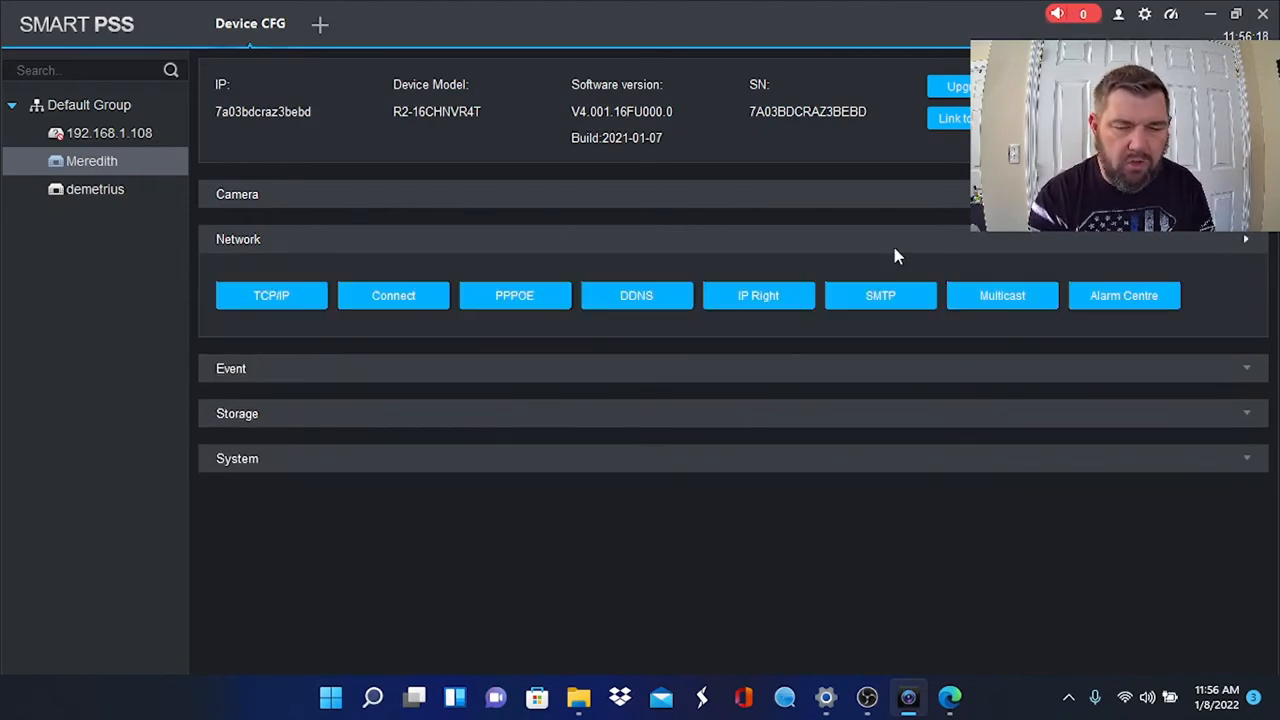
{"action": "mouse_move", "coordinate": [880, 295]}
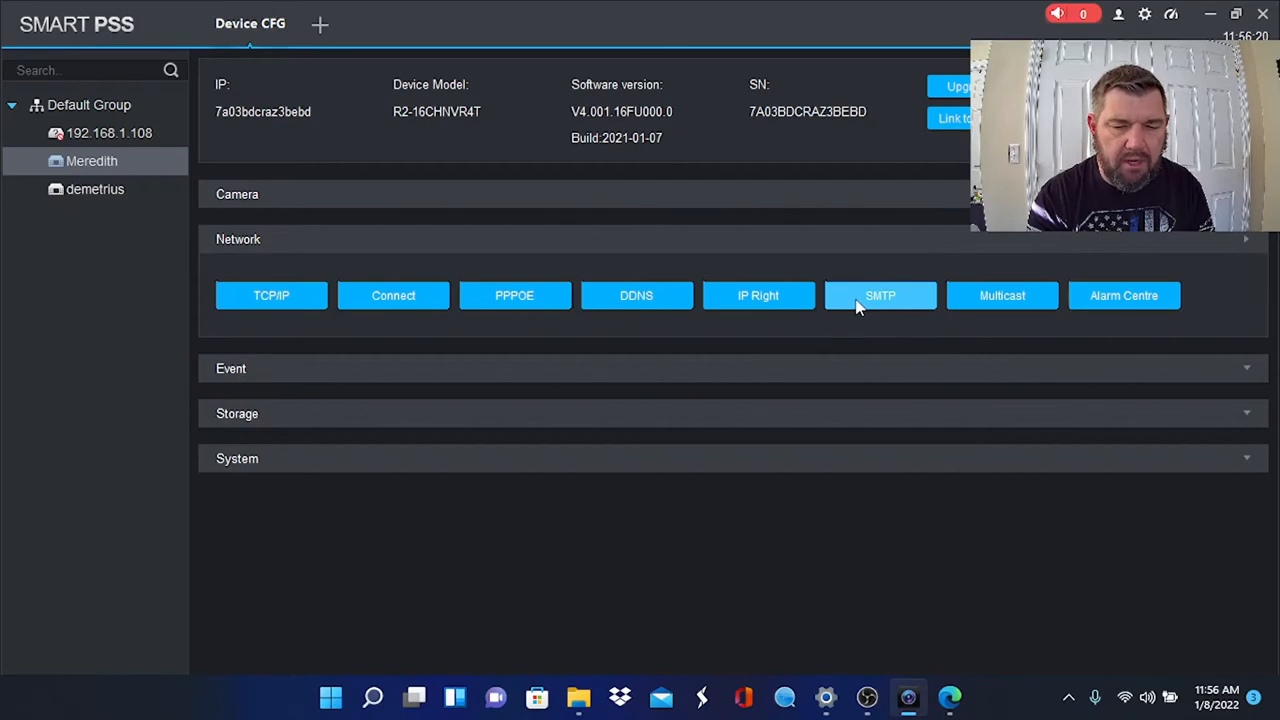
- Enable SMTP email via smtp.gmail.com, port 587, TLS, and save the settings
{"action": "left_click", "coordinate": [879, 295]}
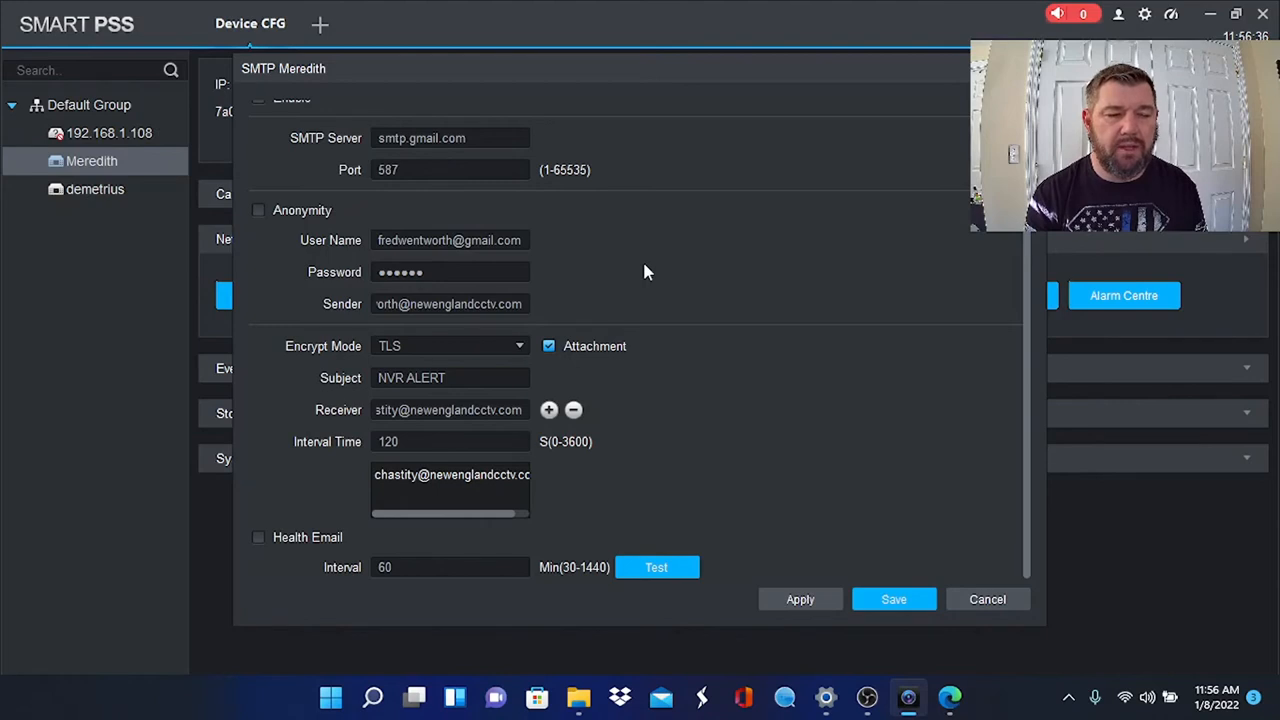
{"action": "mouse_move", "coordinate": [715, 147]}
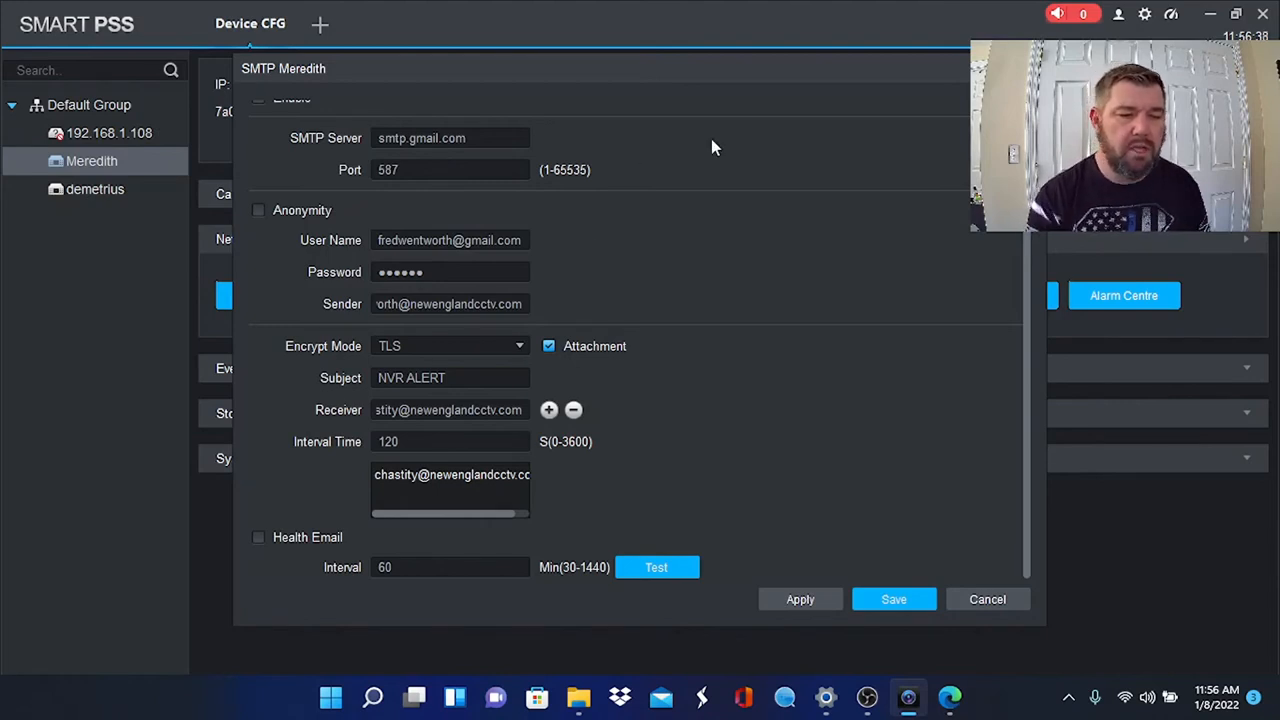
{"action": "scroll", "scroll_direction": "up", "scroll_amount": 3}
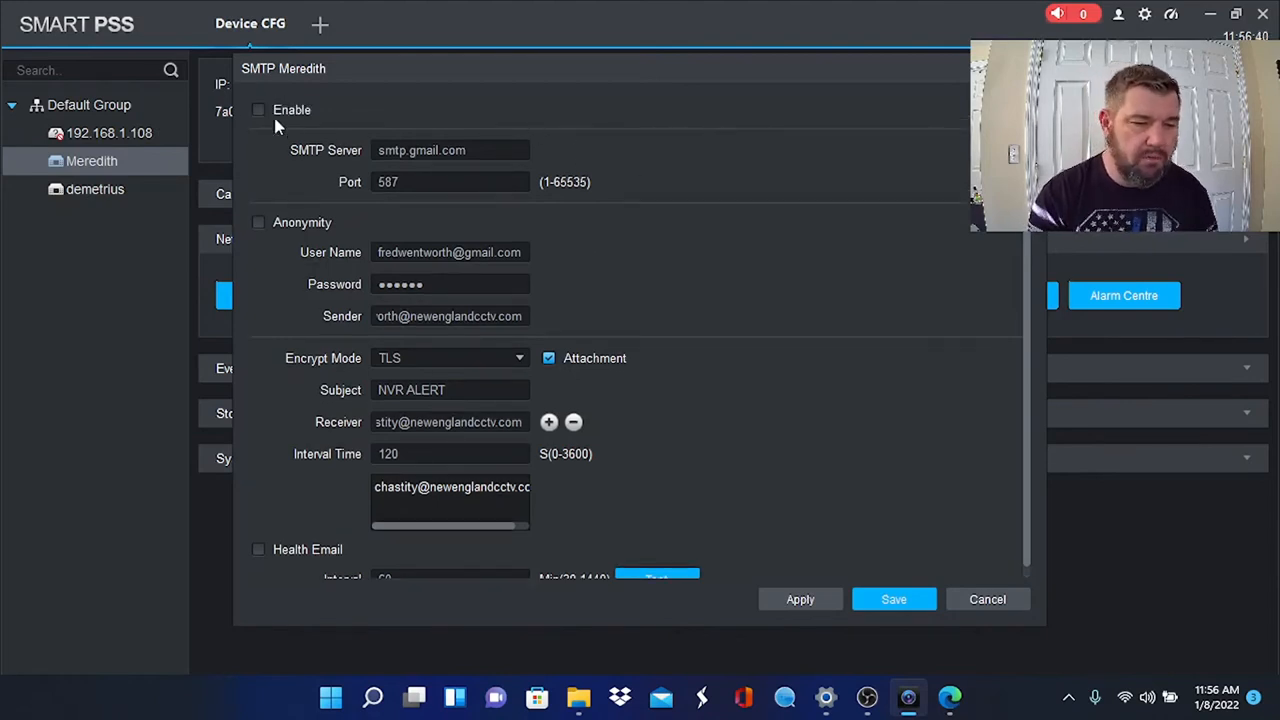
{"action": "left_click", "coordinate": [258, 109]}
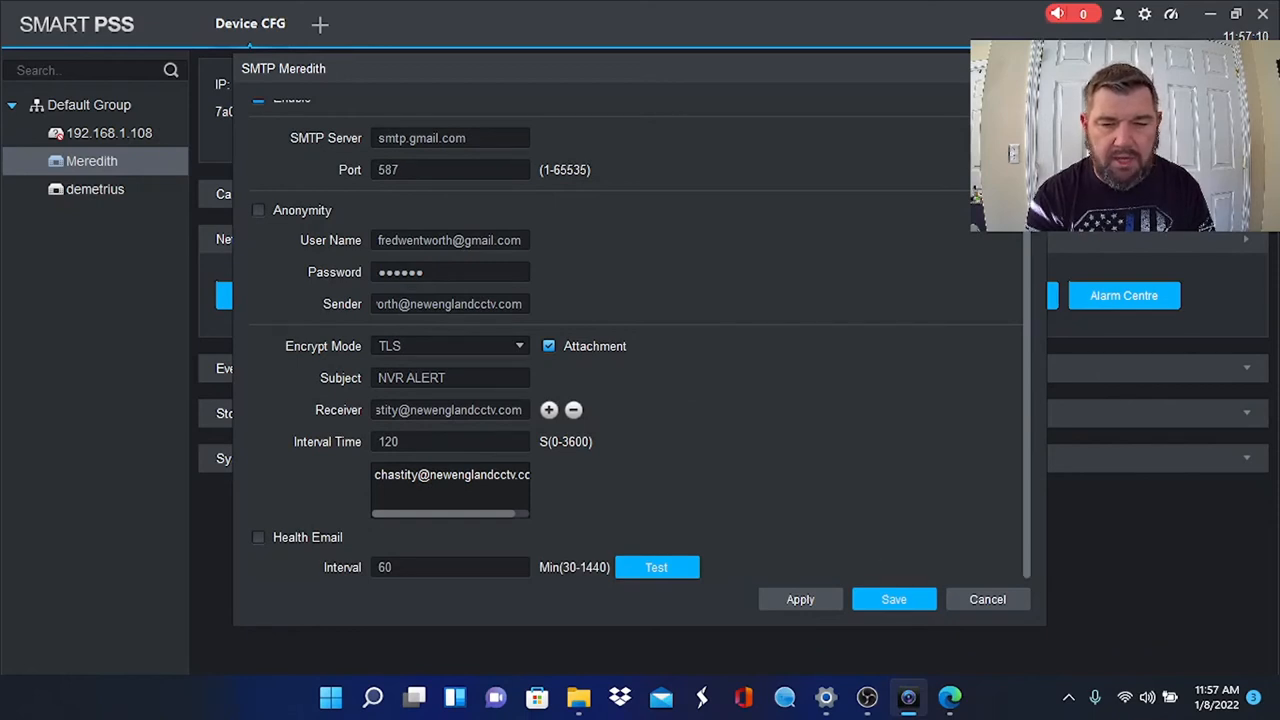
{"action": "left_click", "coordinate": [987, 599]}
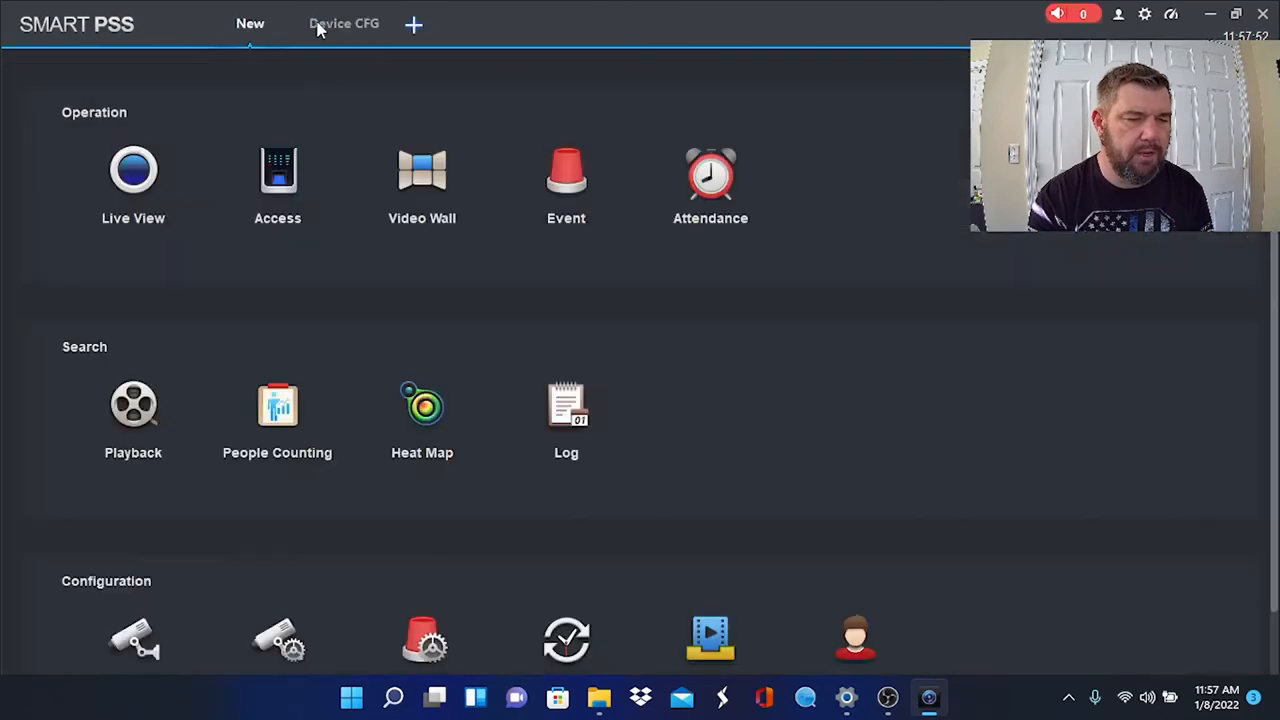
{"action": "mouse_move", "coordinate": [133, 405]}
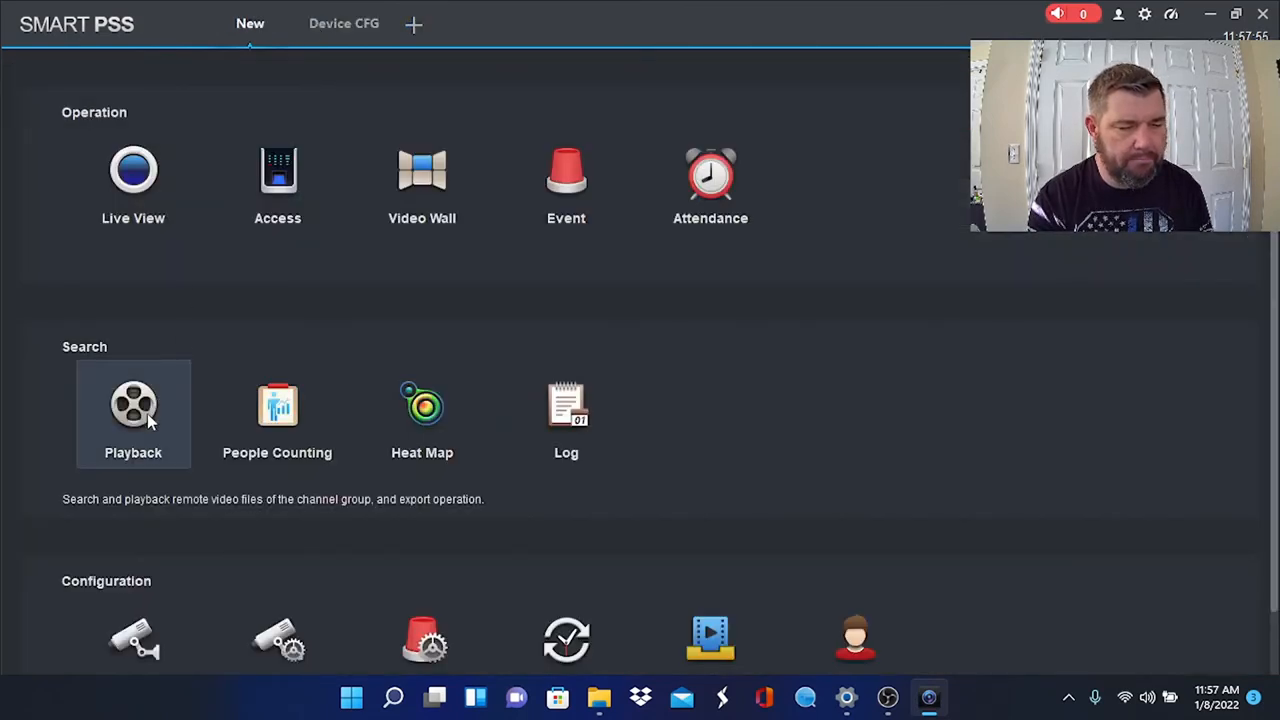
- Open the Playback page from the Search tools on the new tab
{"action": "left_click", "coordinate": [133, 404]}
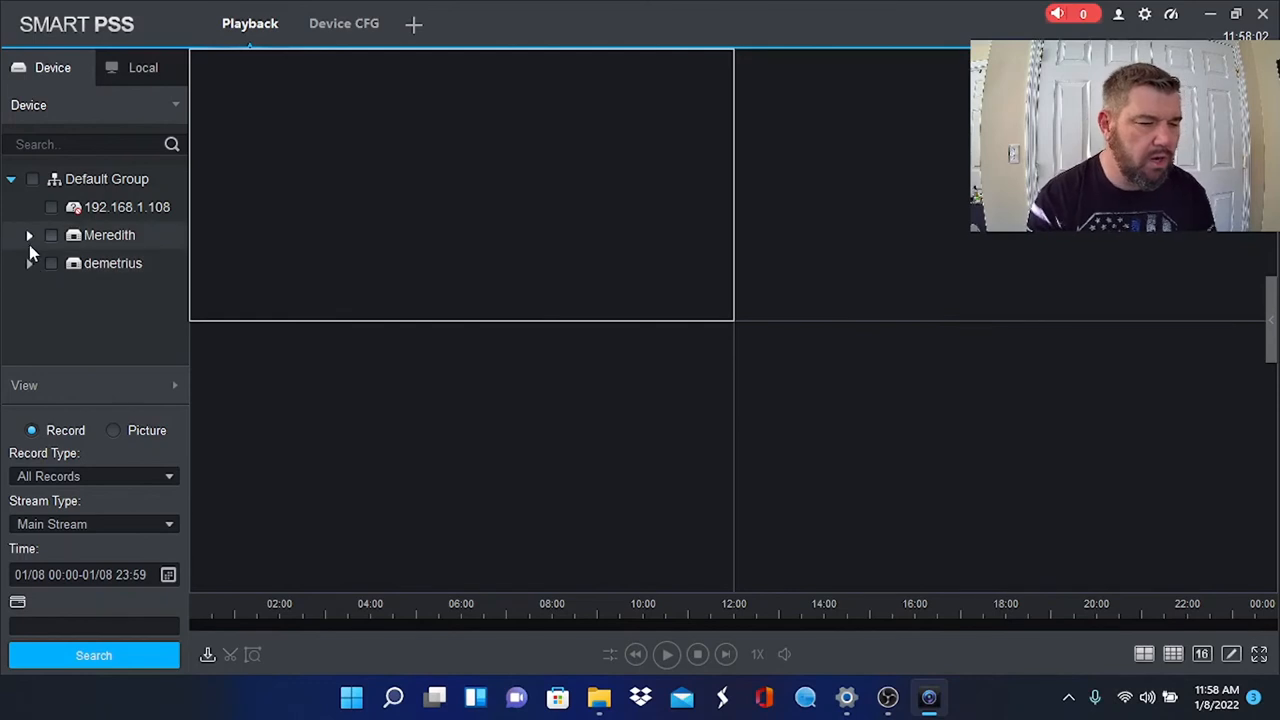
- Select the Fuel Dock 1 camera and set the search period to January 7, 2022
{"action": "left_click", "coordinate": [29, 235]}
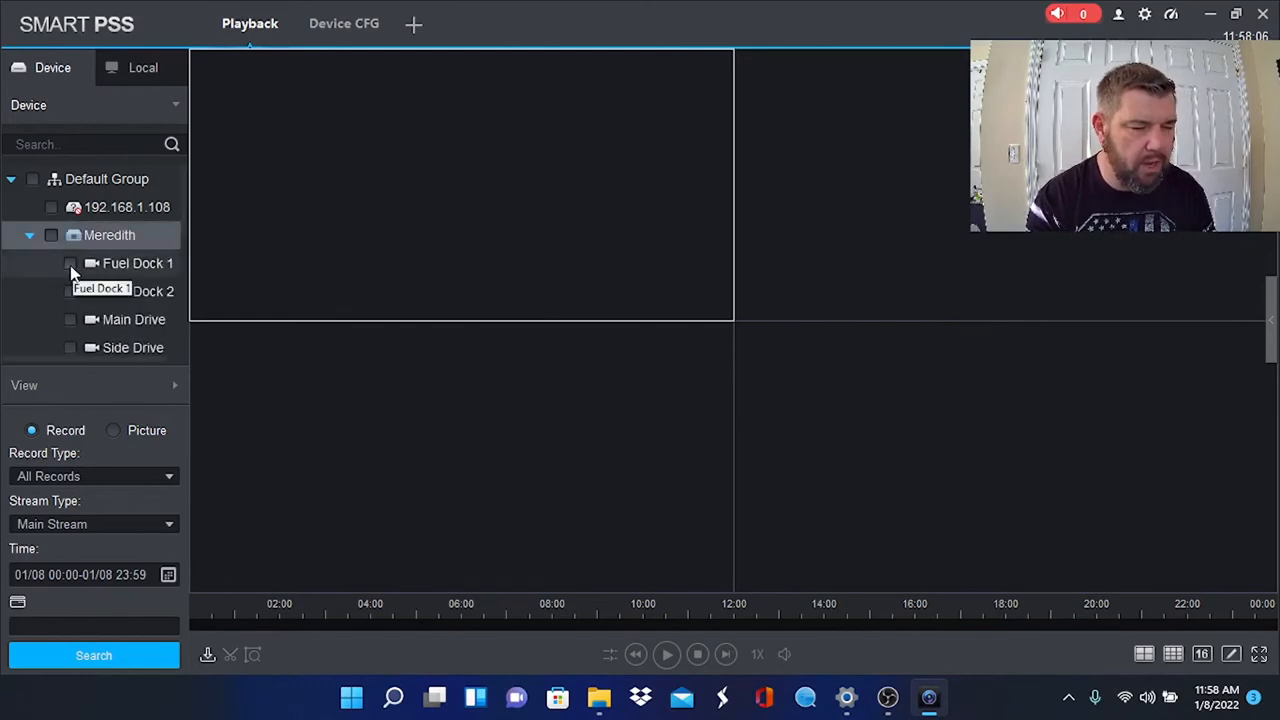
{"action": "left_click", "coordinate": [70, 263]}
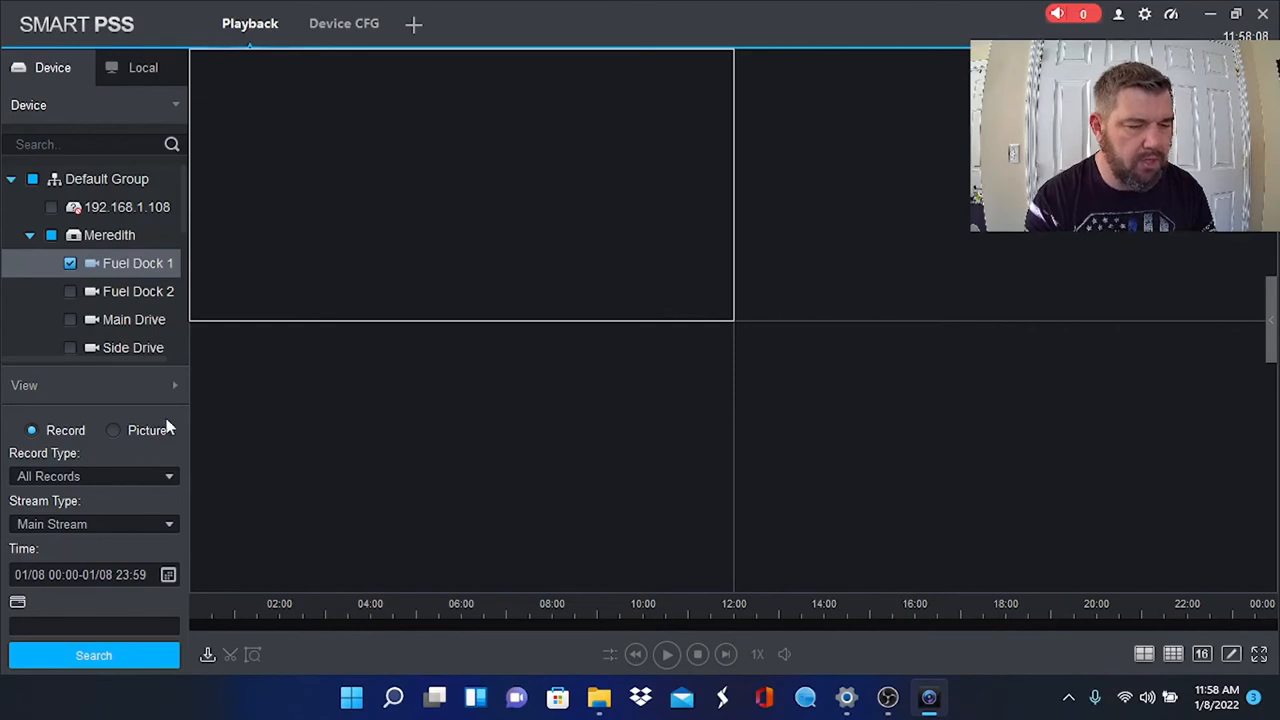
{"action": "mouse_move", "coordinate": [397, 434]}
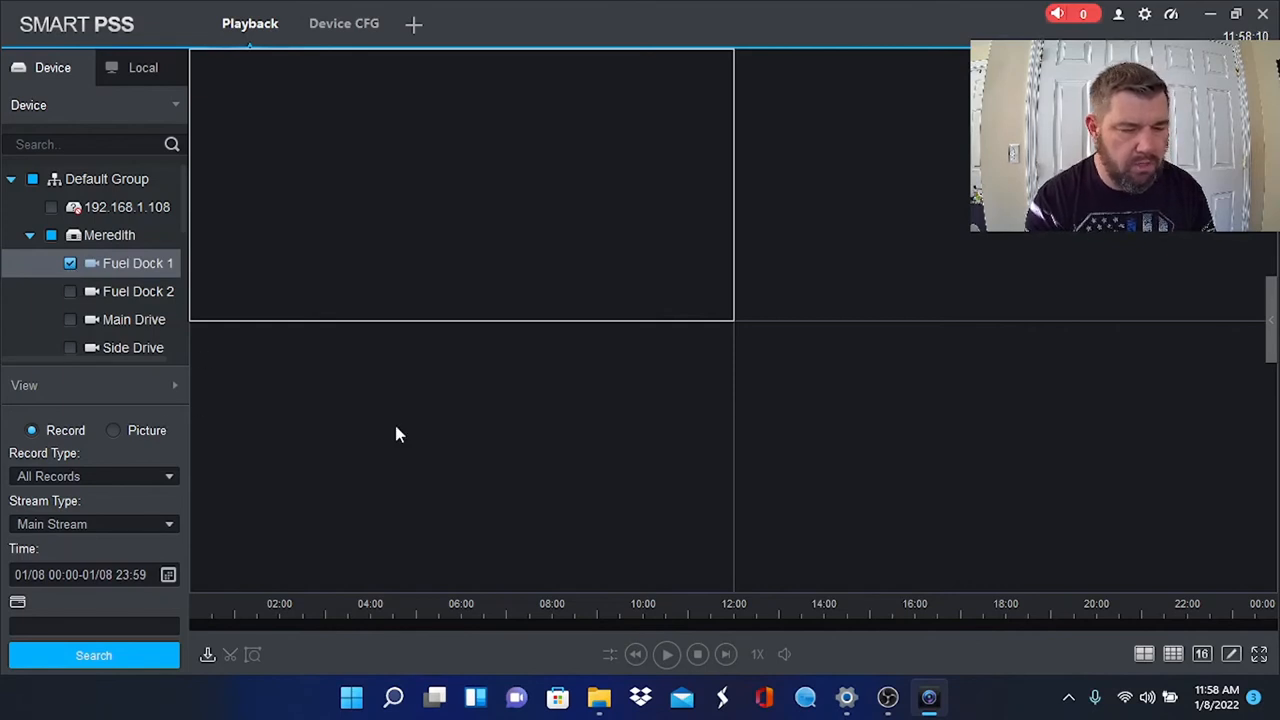
{"action": "left_click", "coordinate": [168, 574]}
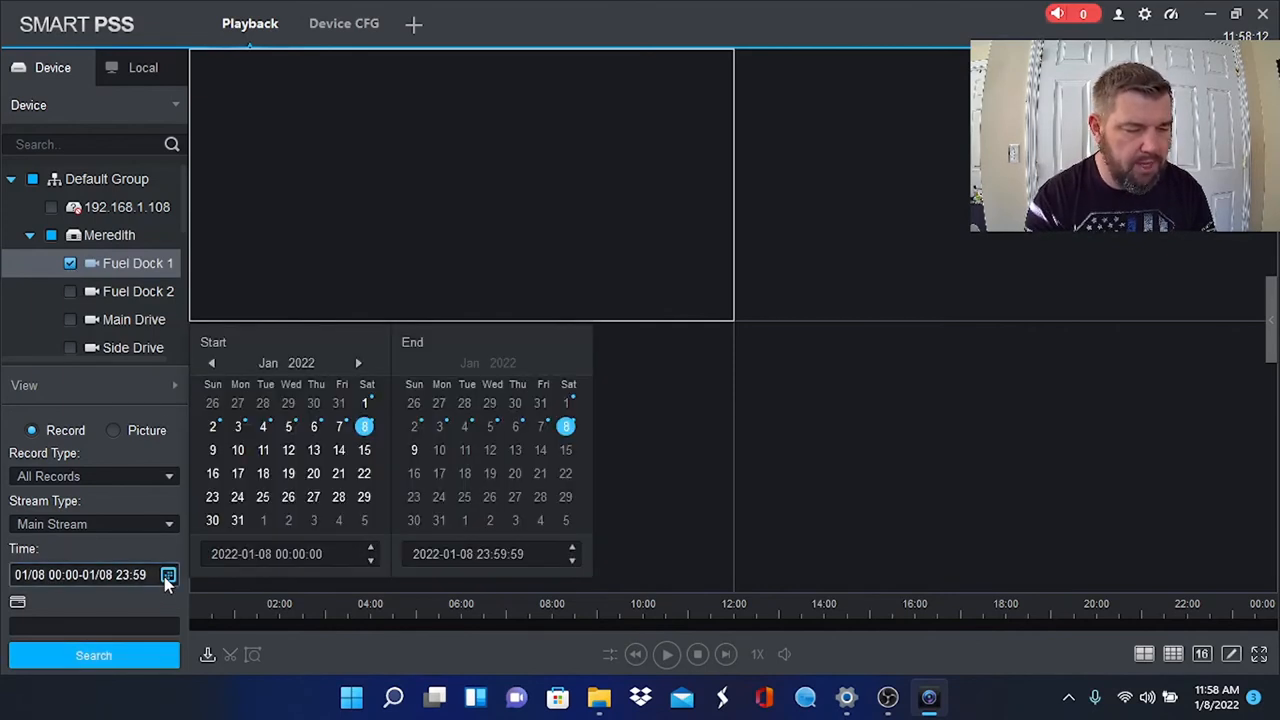
{"action": "left_click", "coordinate": [339, 426]}
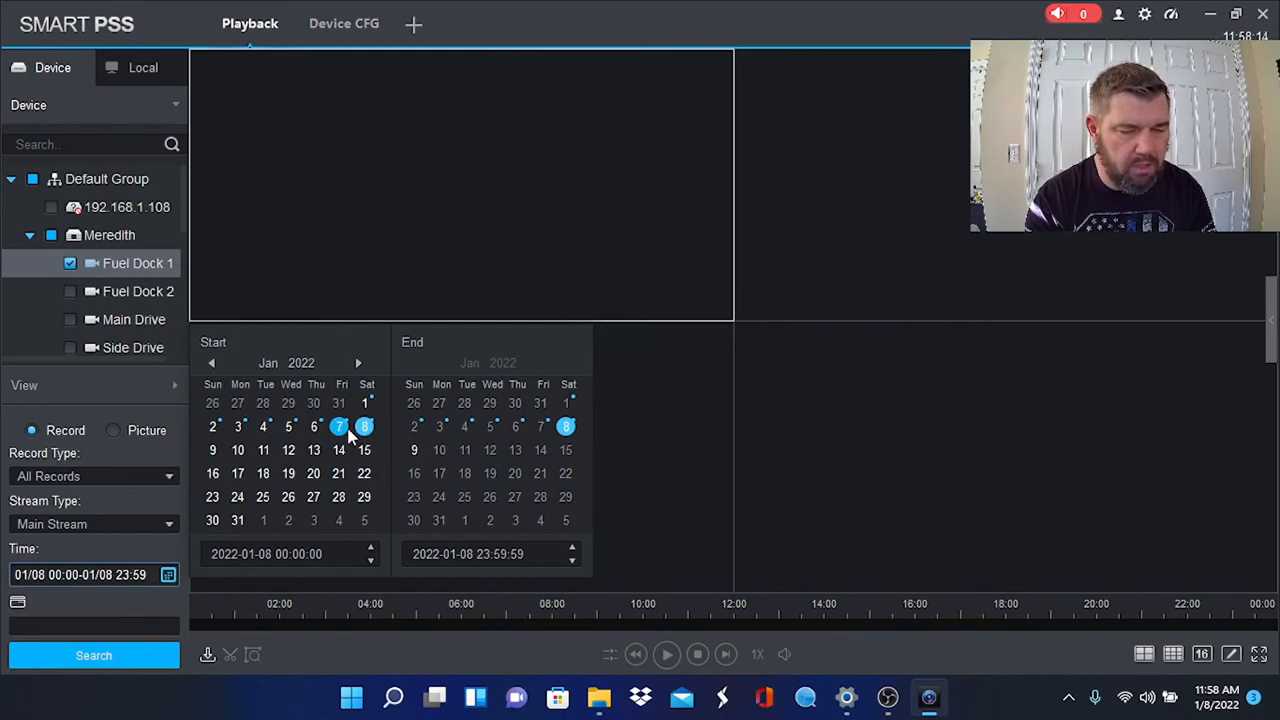
{"action": "left_click", "coordinate": [339, 426]}
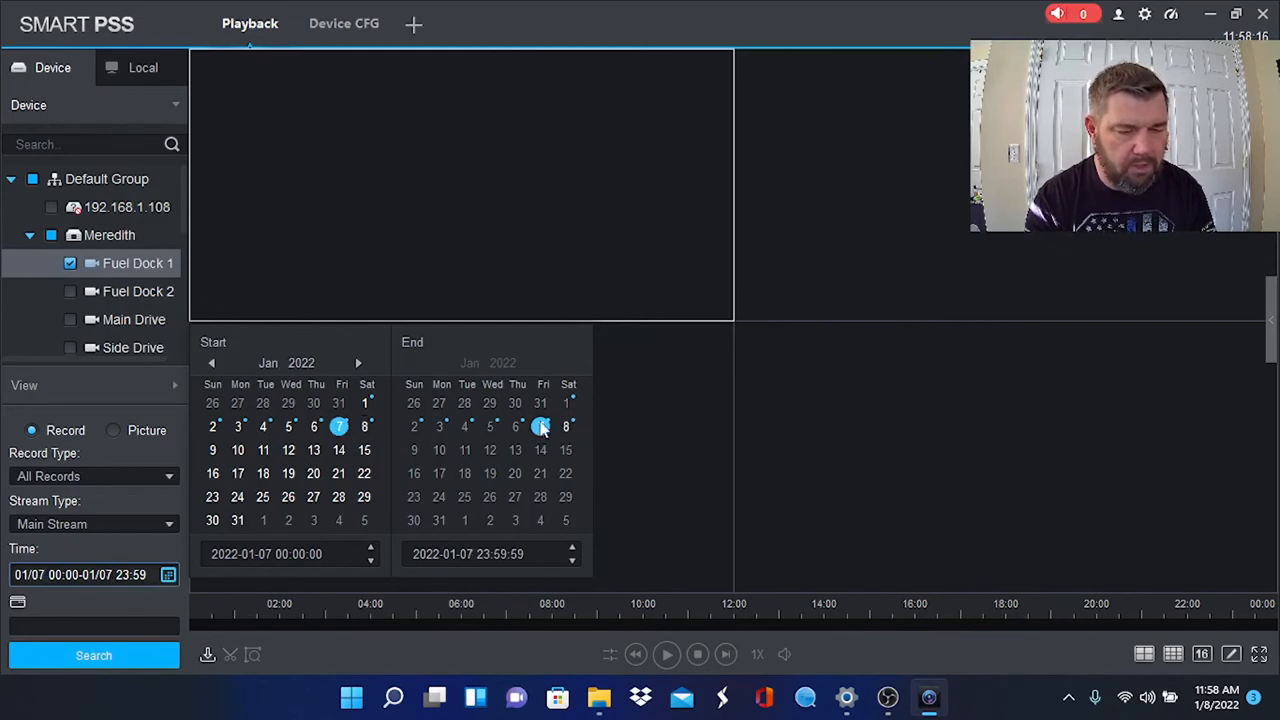
{"action": "left_click", "coordinate": [566, 427]}
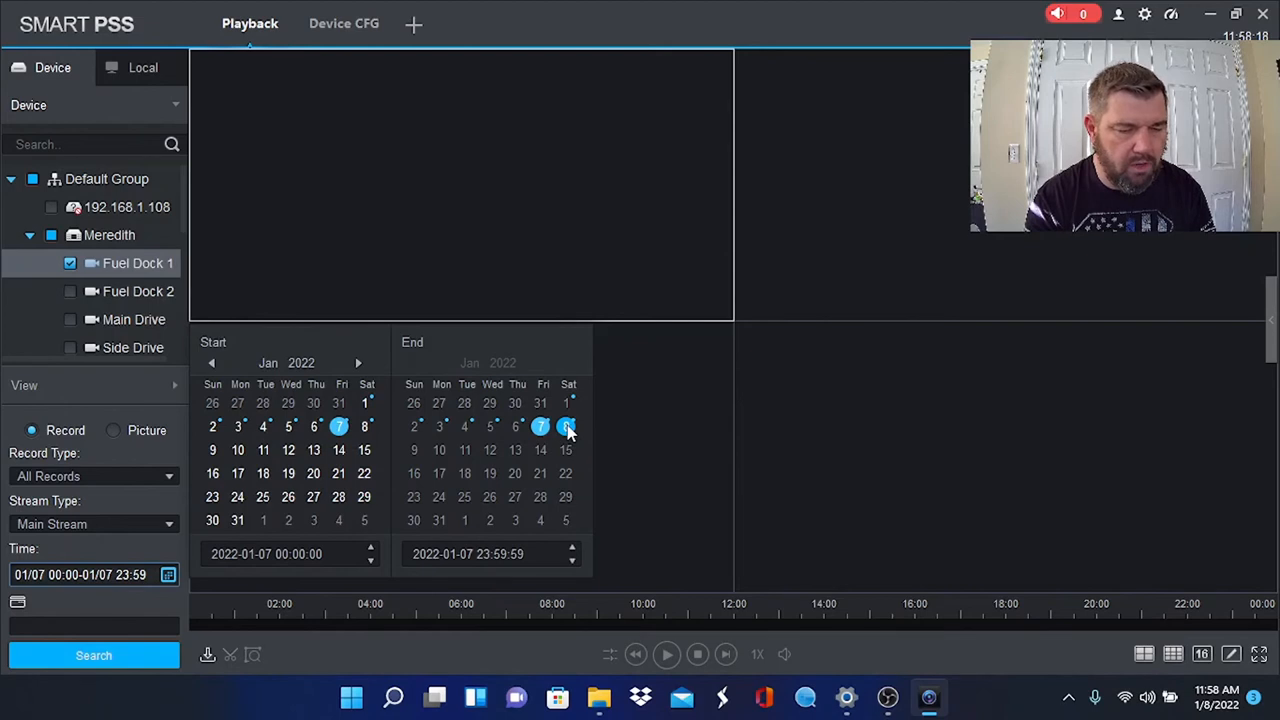
{"action": "left_click", "coordinate": [566, 426]}
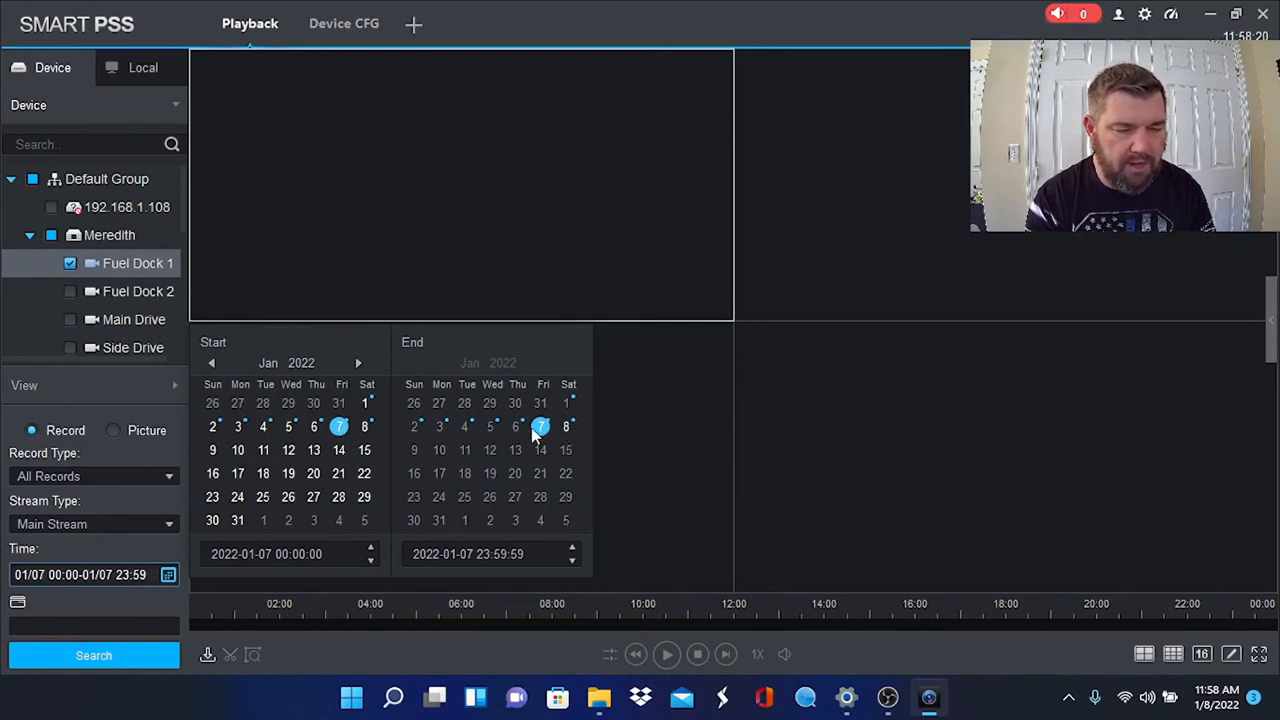
{"action": "mouse_move", "coordinate": [108, 498]}
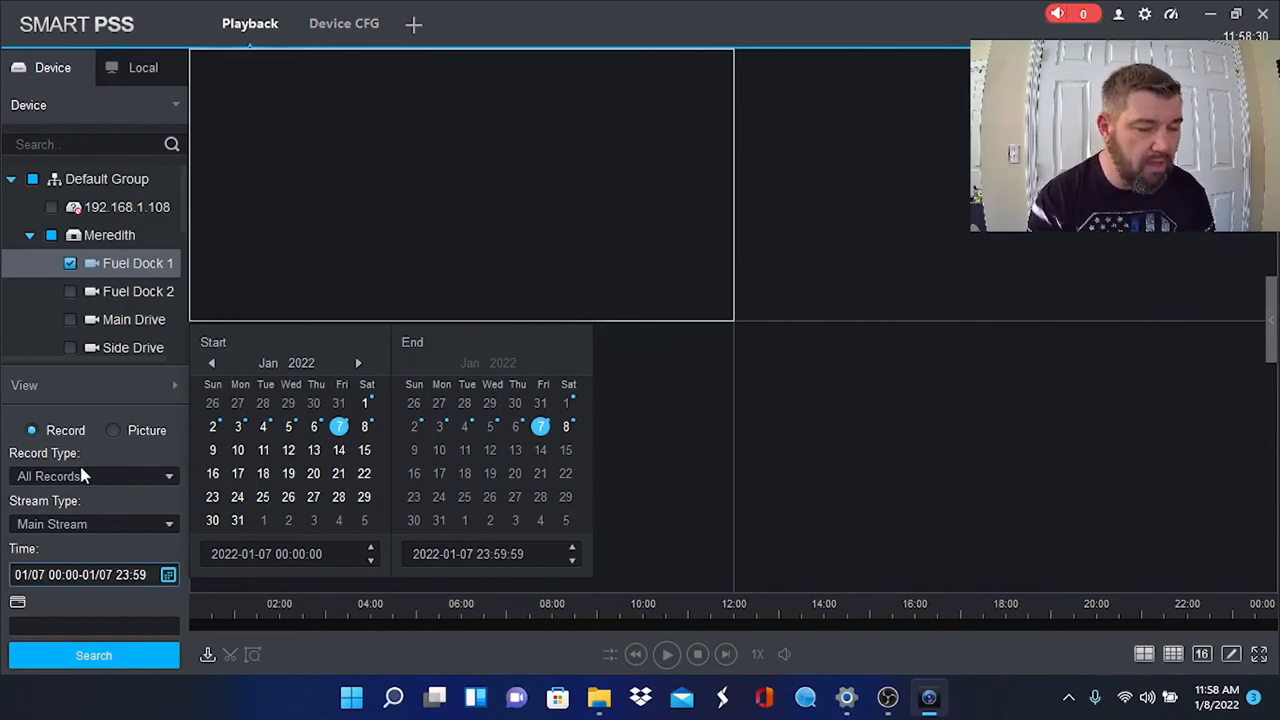
- Search January 7 for General recordings across the selected cameras
{"action": "left_click", "coordinate": [93, 475]}
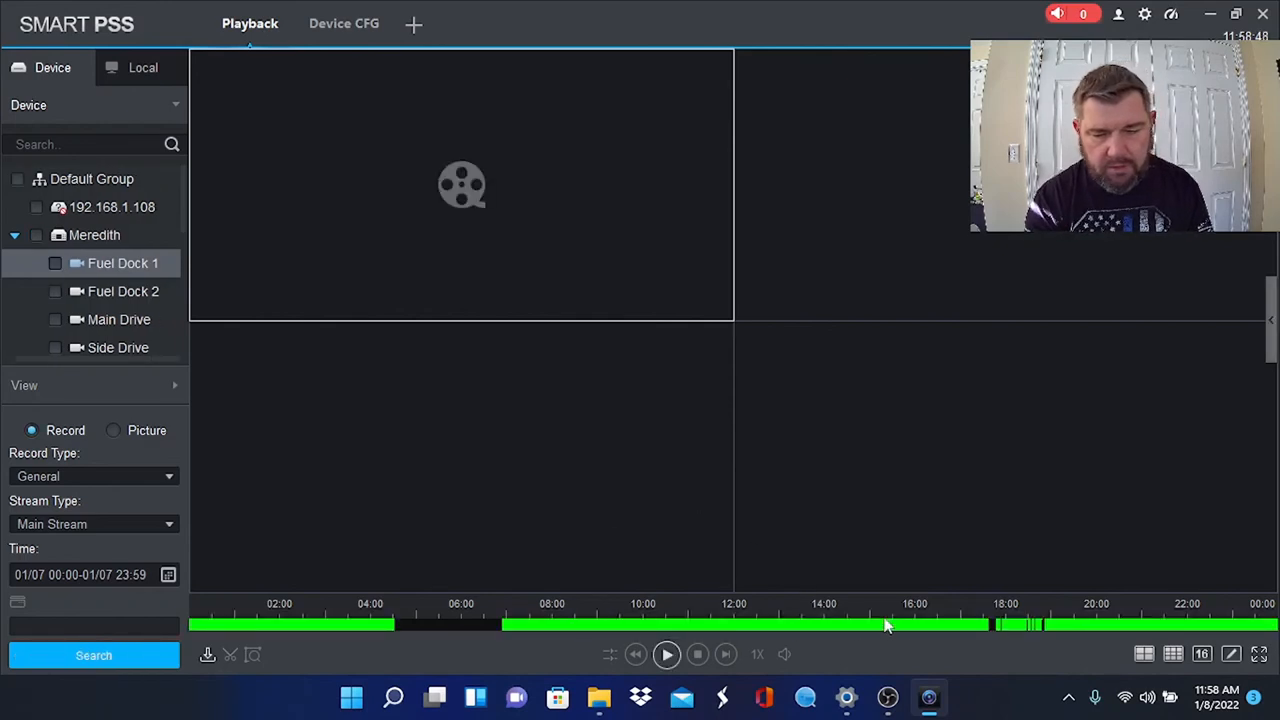
{"action": "mouse_move", "coordinate": [1158, 610]}
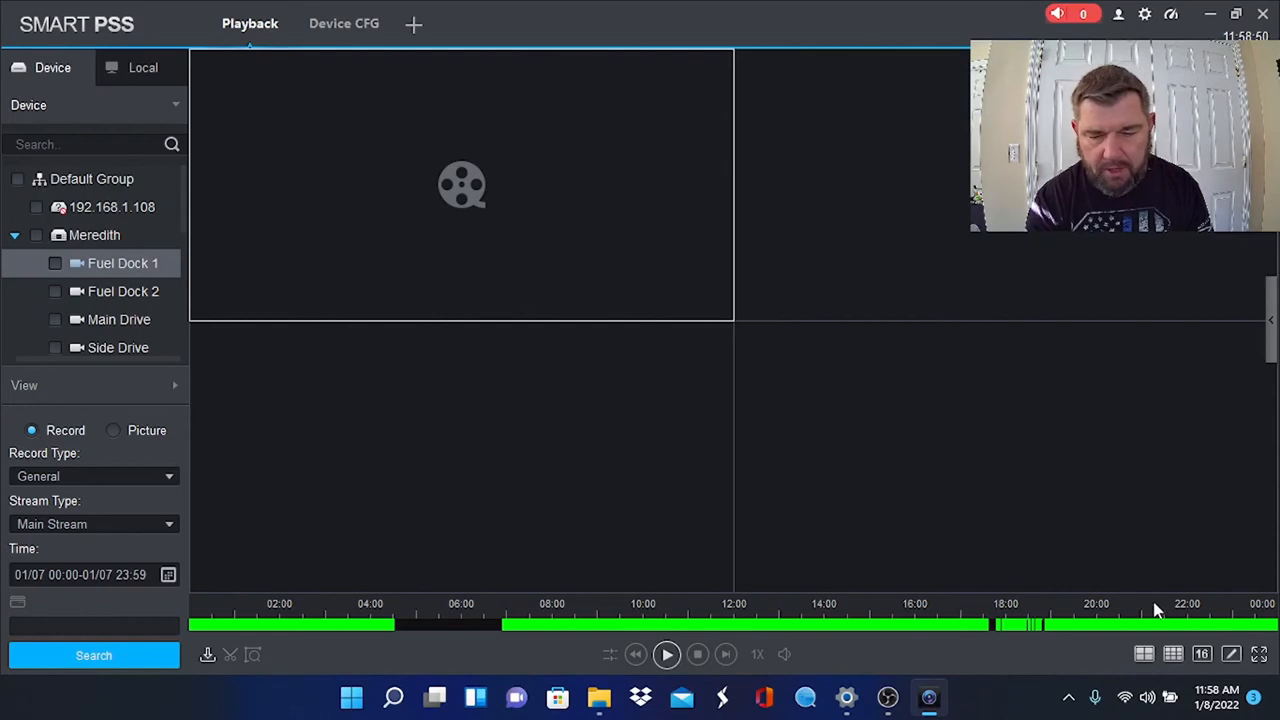
{"action": "mouse_move", "coordinate": [130, 523]}
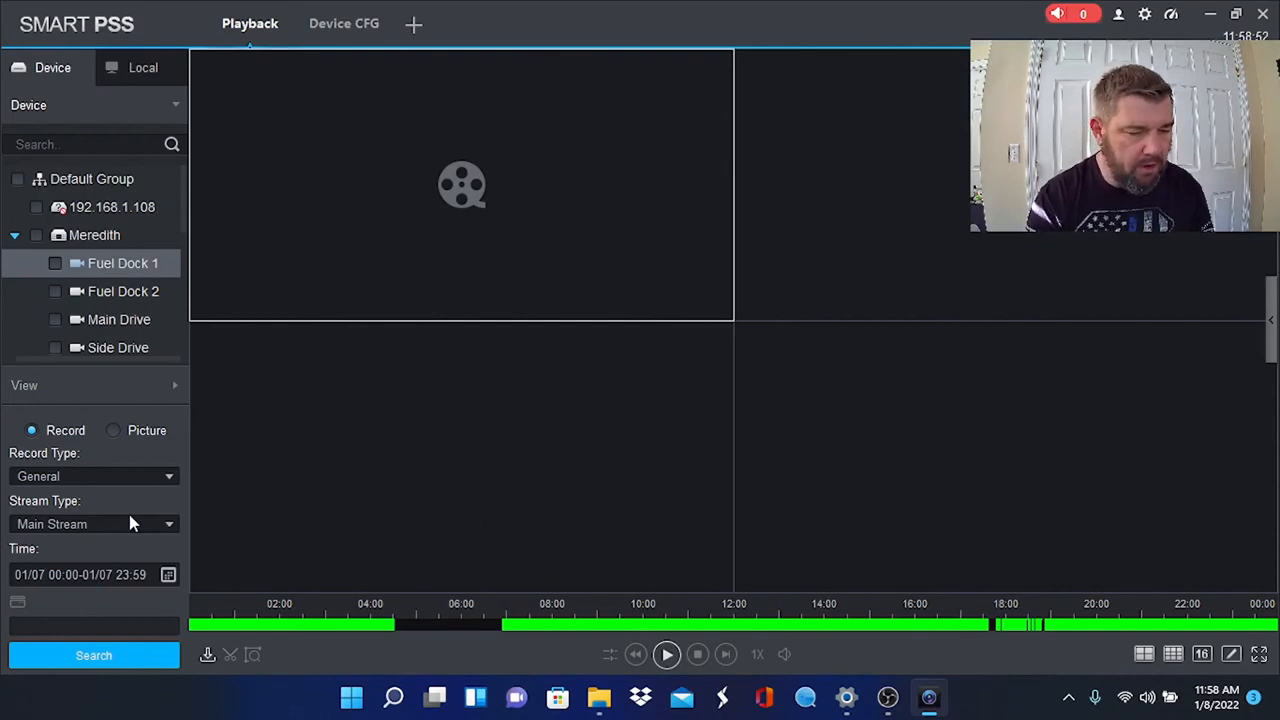
{"action": "mouse_move", "coordinate": [107, 475]}
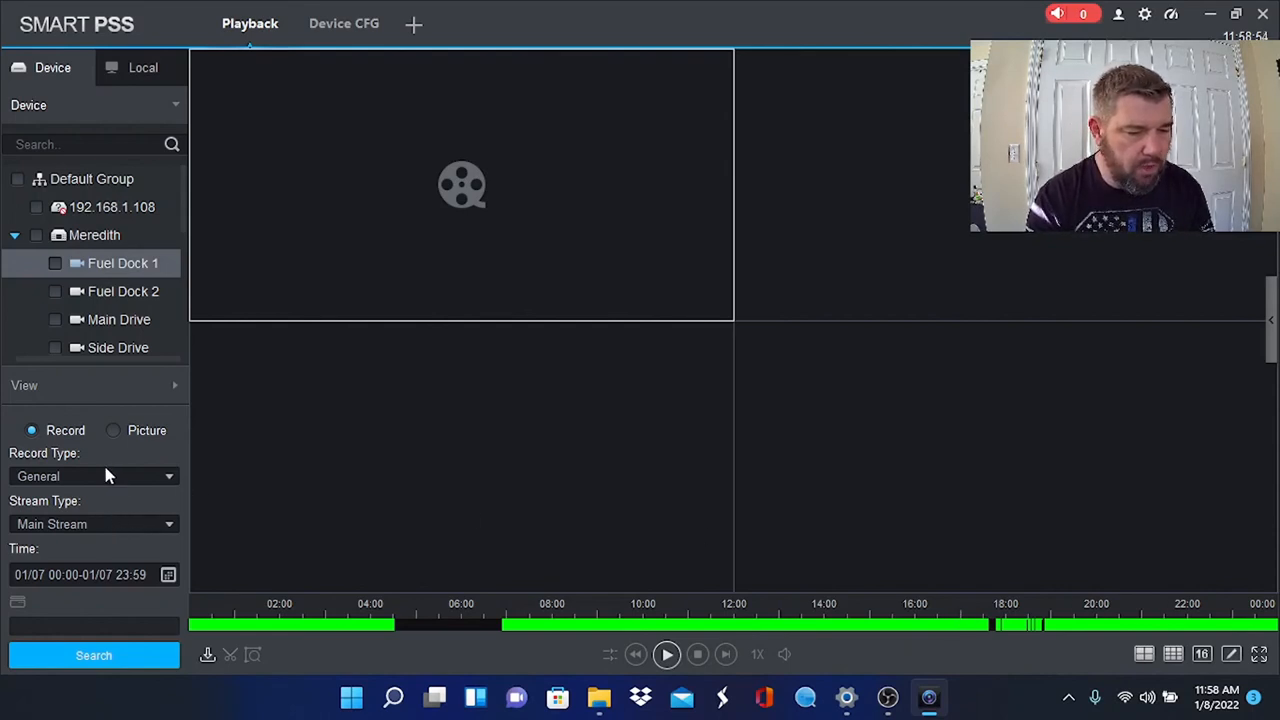
- Search January 7 for MD recordings from Fuel Dock 1 only
{"action": "left_click", "coordinate": [95, 476]}
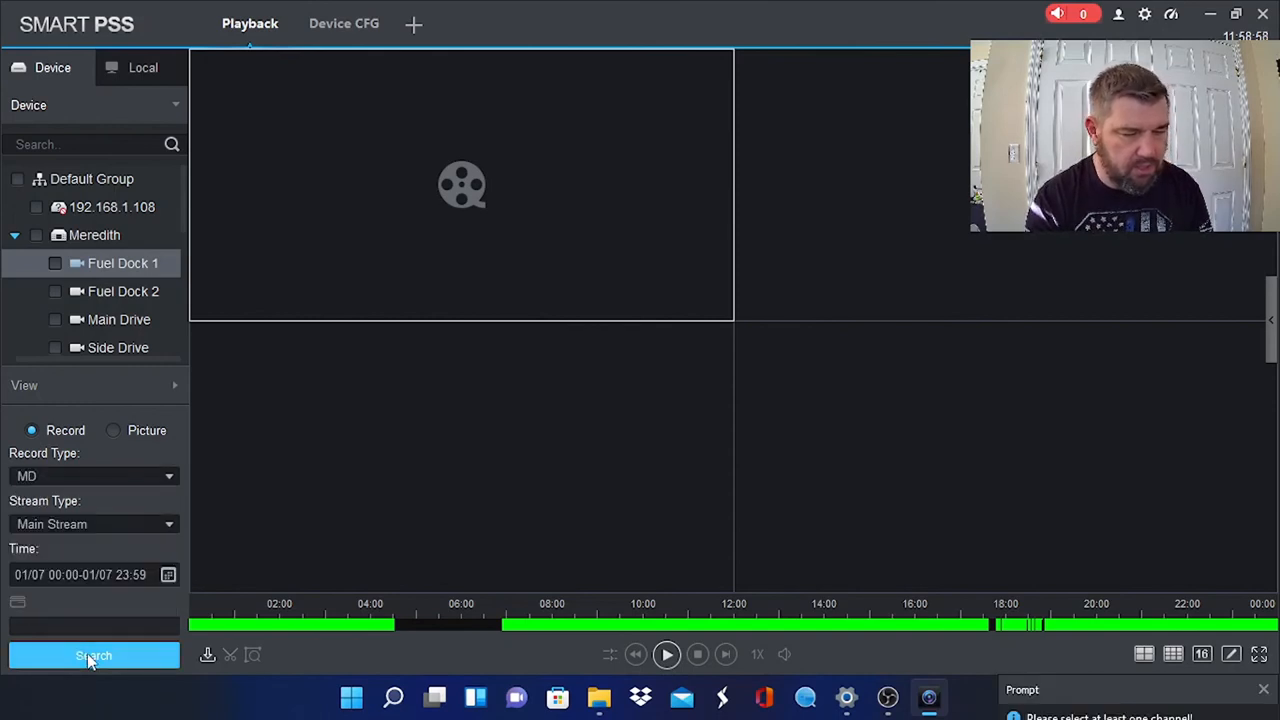
{"action": "left_click", "coordinate": [94, 655]}
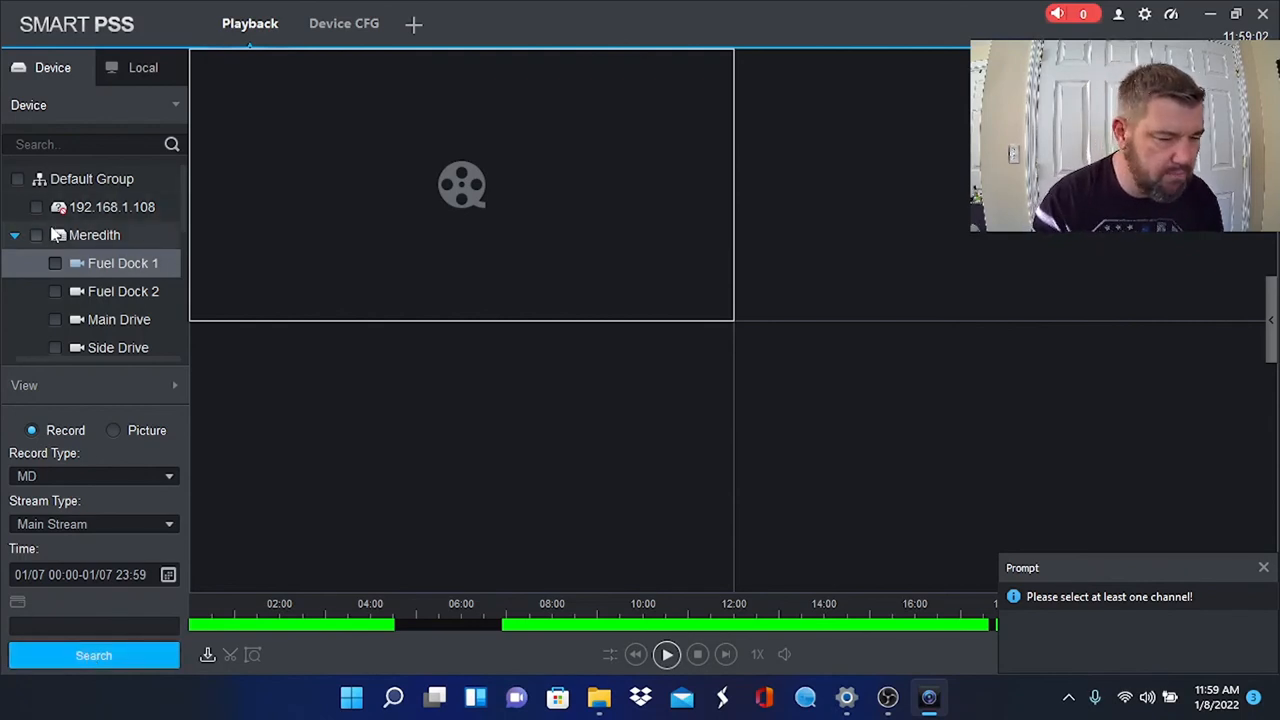
{"action": "left_click", "coordinate": [55, 263]}
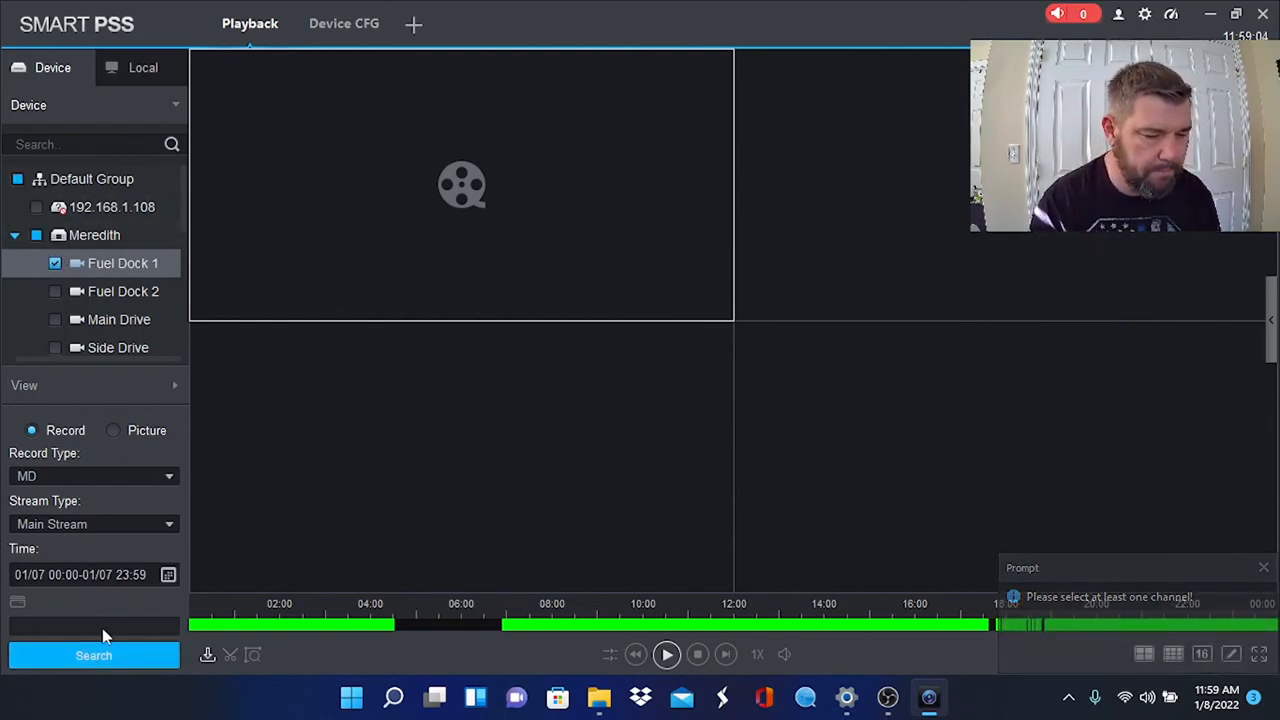
{"action": "left_click", "coordinate": [93, 655]}
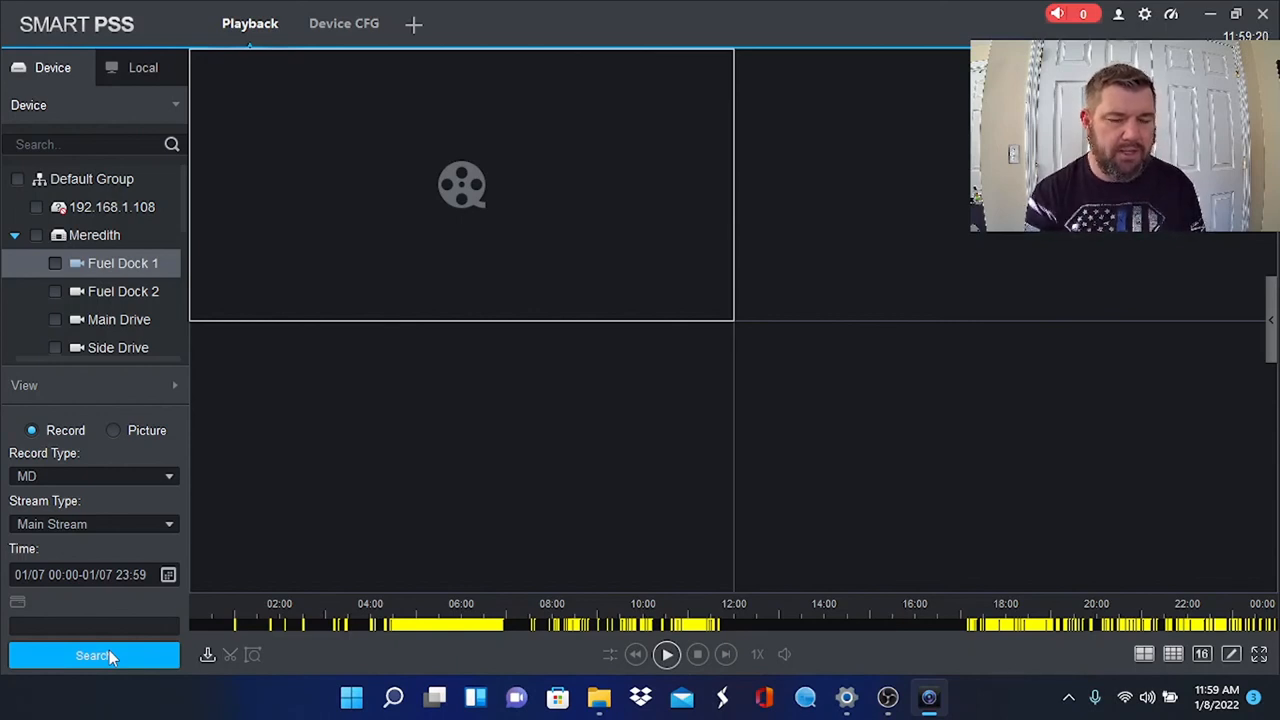
{"action": "mouse_move", "coordinate": [508, 556]}
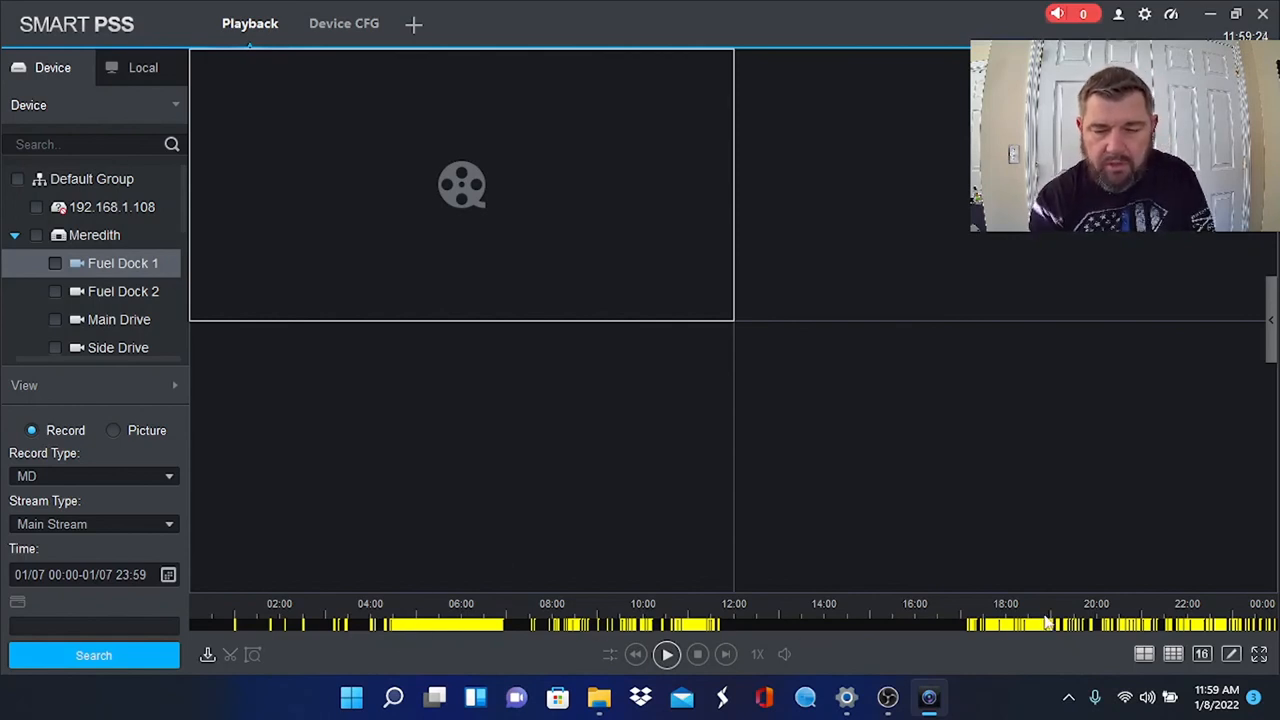
{"action": "mouse_move", "coordinate": [898, 584]}
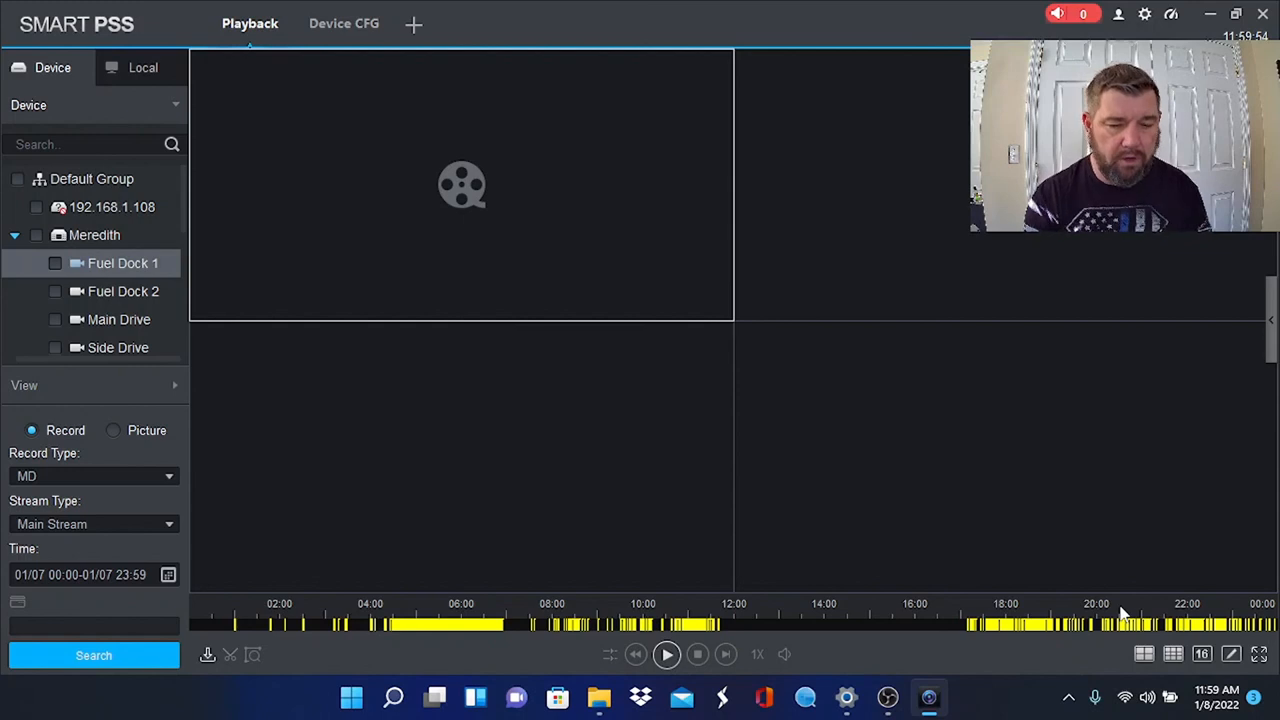
{"action": "mouse_move", "coordinate": [745, 562]}
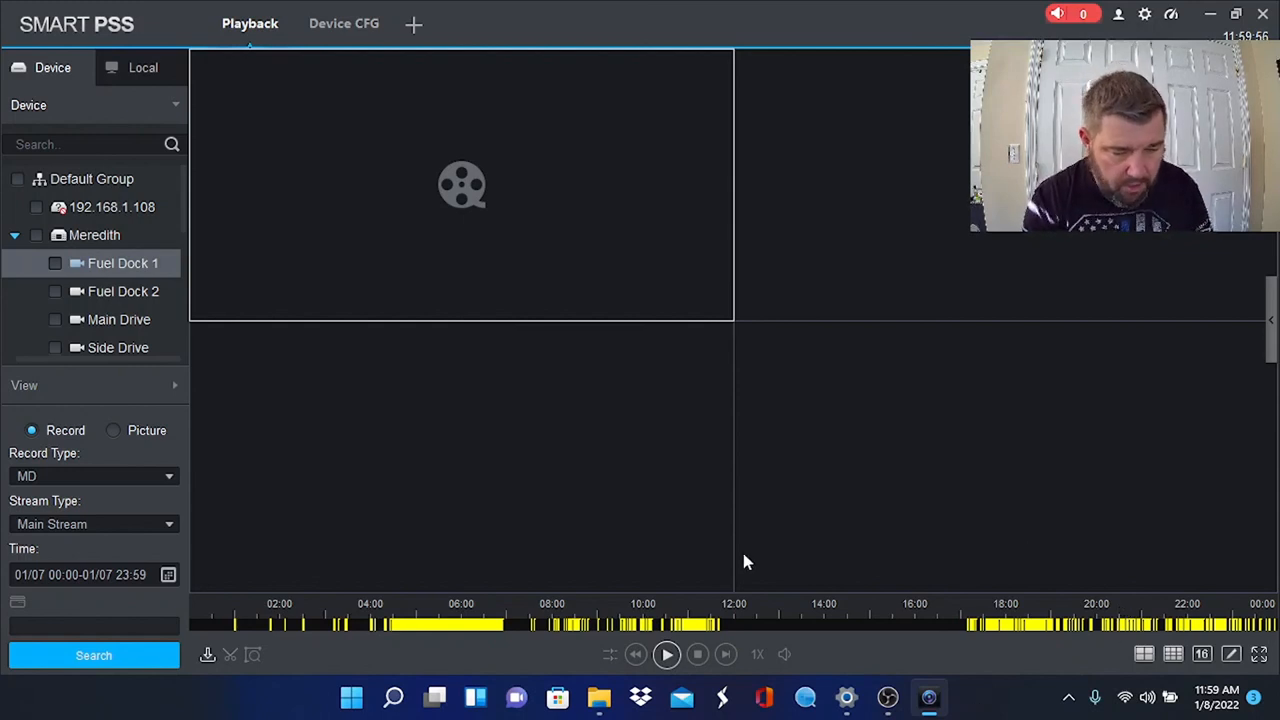
- Play Fuel Dock 1's motion footage, jumping the timeline to about 18:40
{"action": "left_click", "coordinate": [667, 654]}
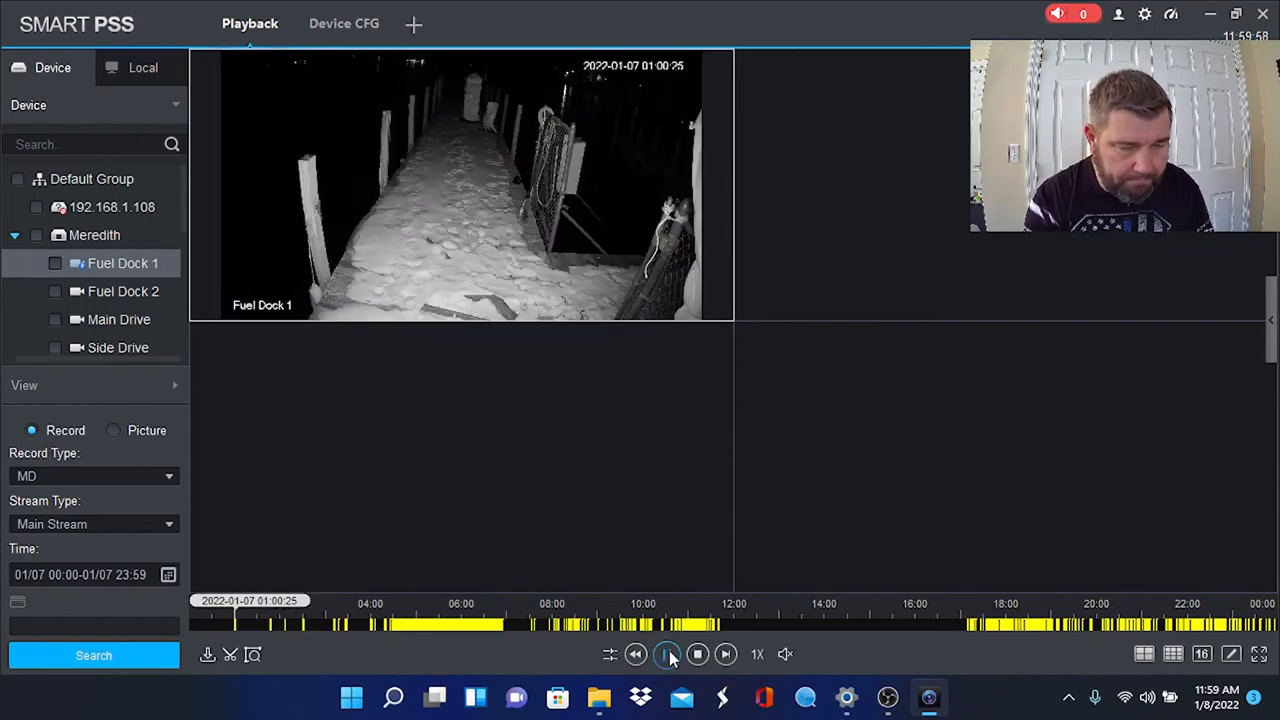
{"action": "left_click", "coordinate": [666, 654]}
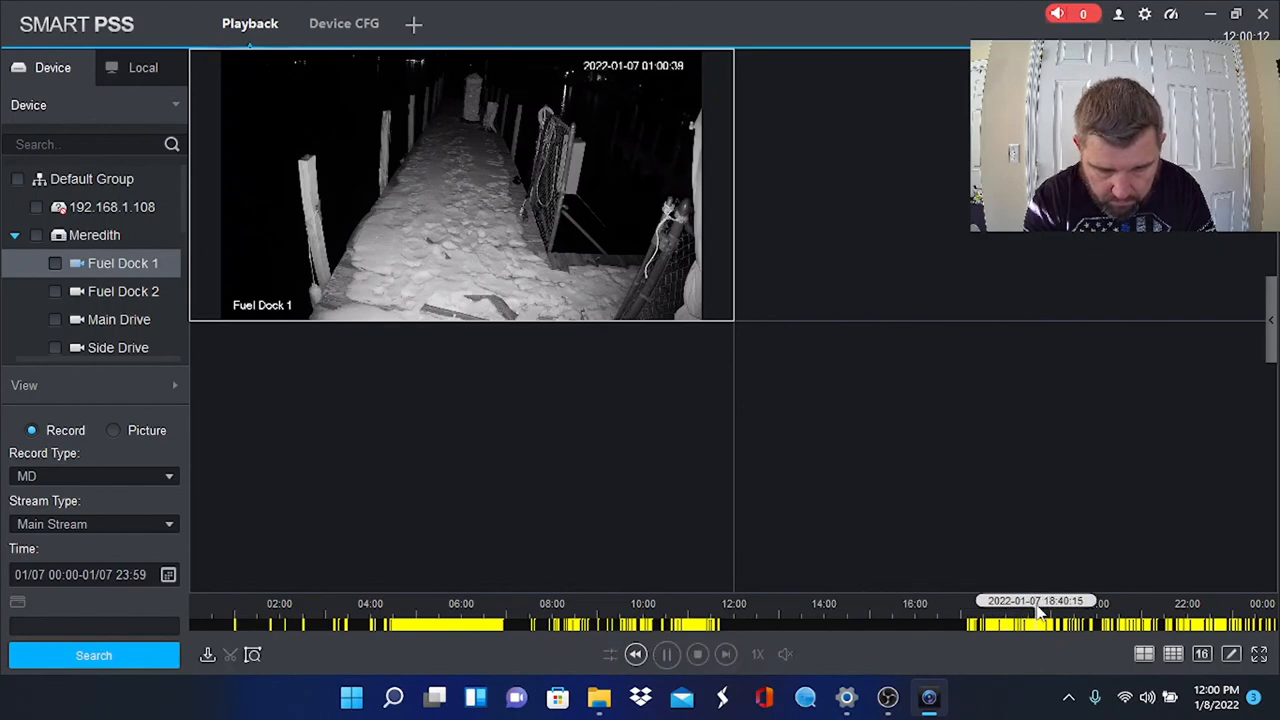
{"action": "left_click", "coordinate": [1035, 625]}
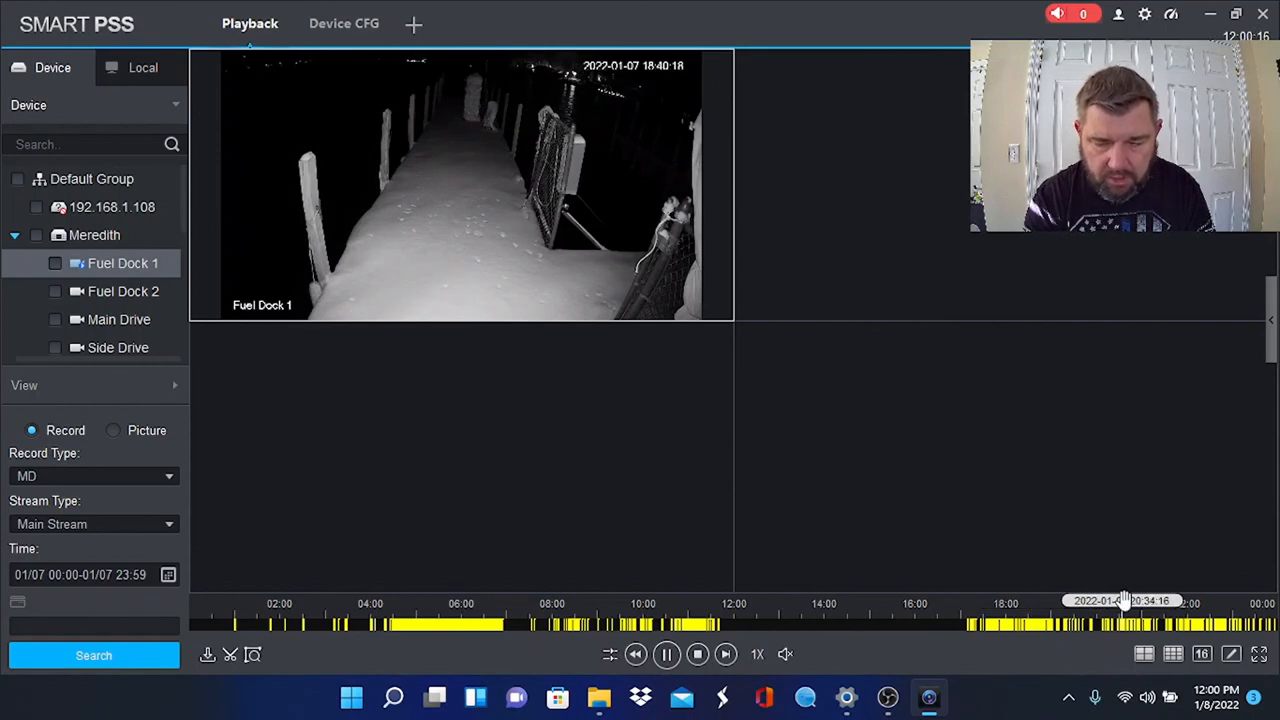
{"action": "mouse_move", "coordinate": [1205, 610]}
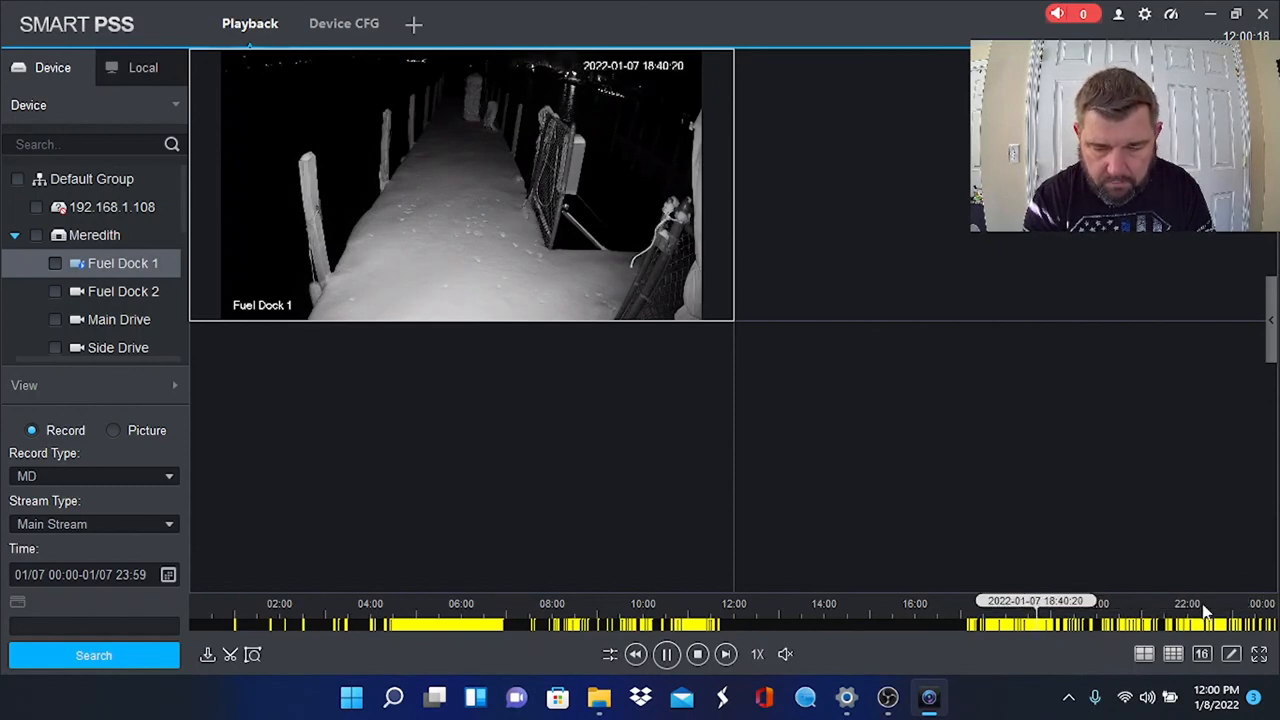
{"action": "mouse_move", "coordinate": [1200, 612]}
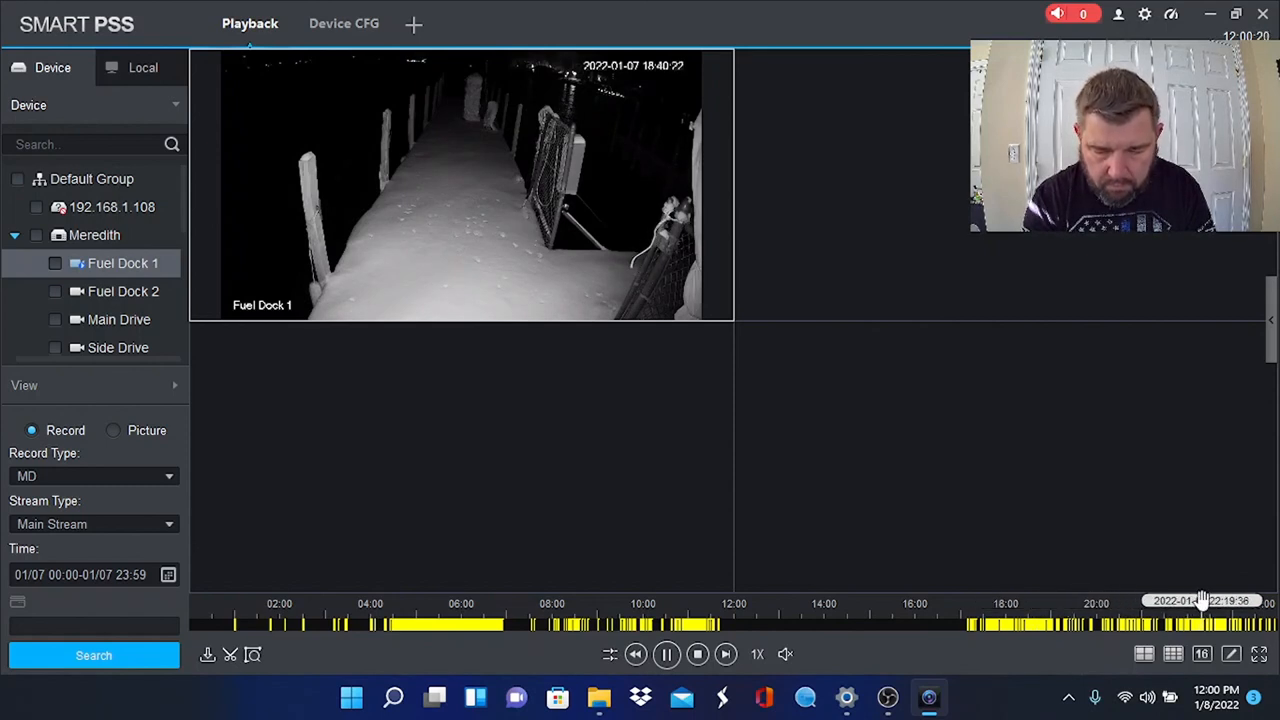